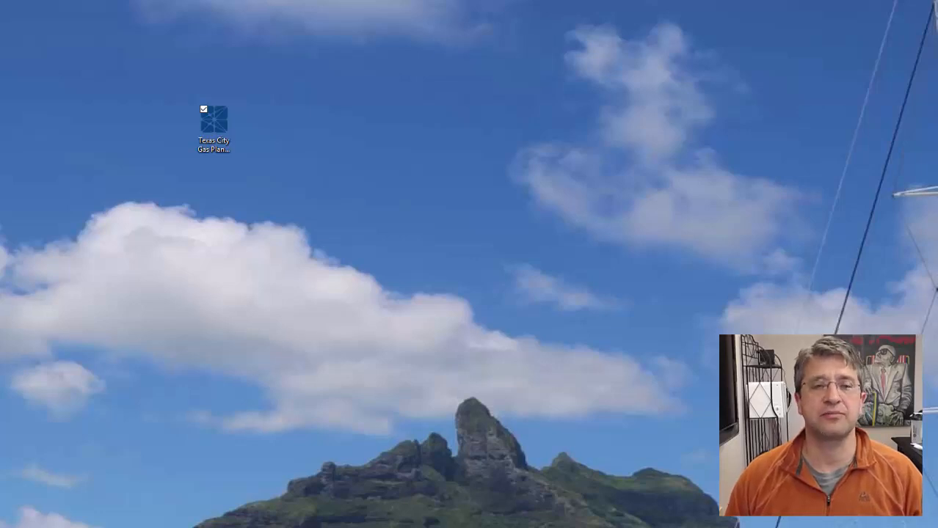
mouse_move(351, 261)
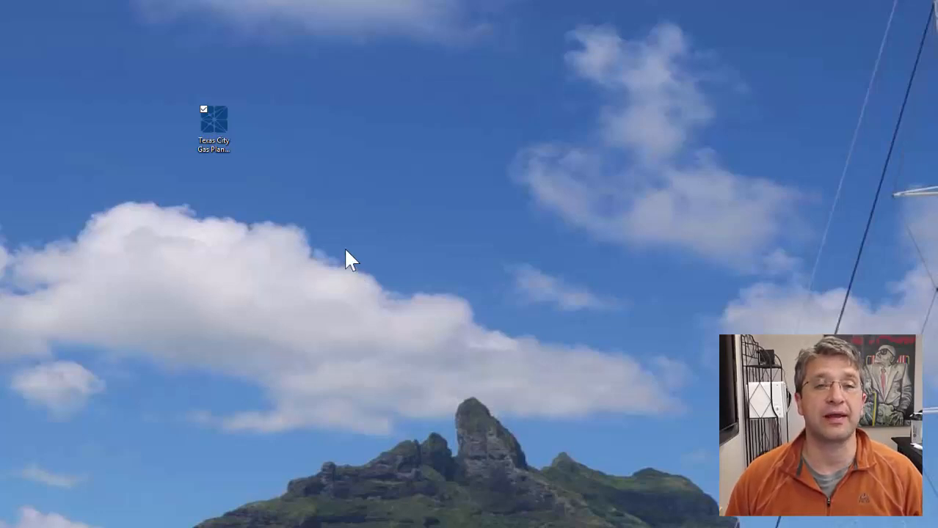
mouse_move(325, 250)
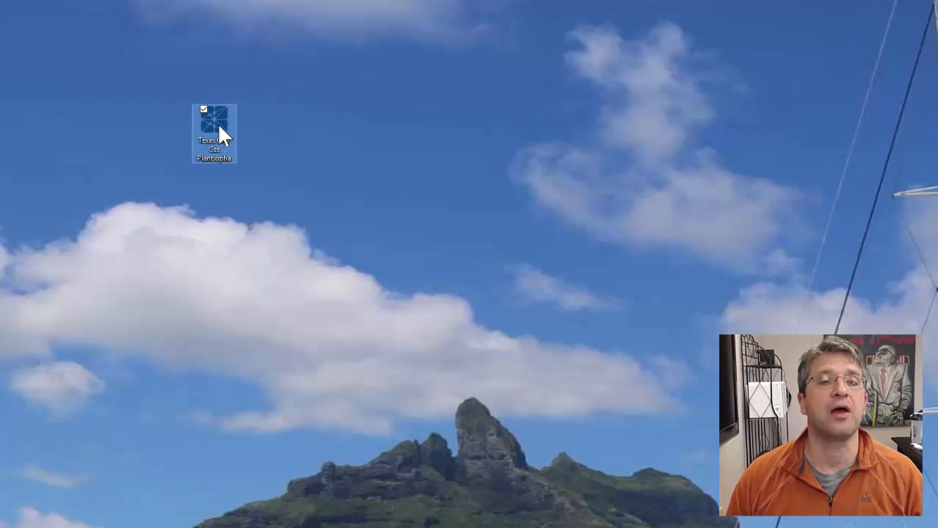
Step: Open the Bayou Bay Gas Plant HAZOP study and view its node list and study overview
double_click(213, 134)
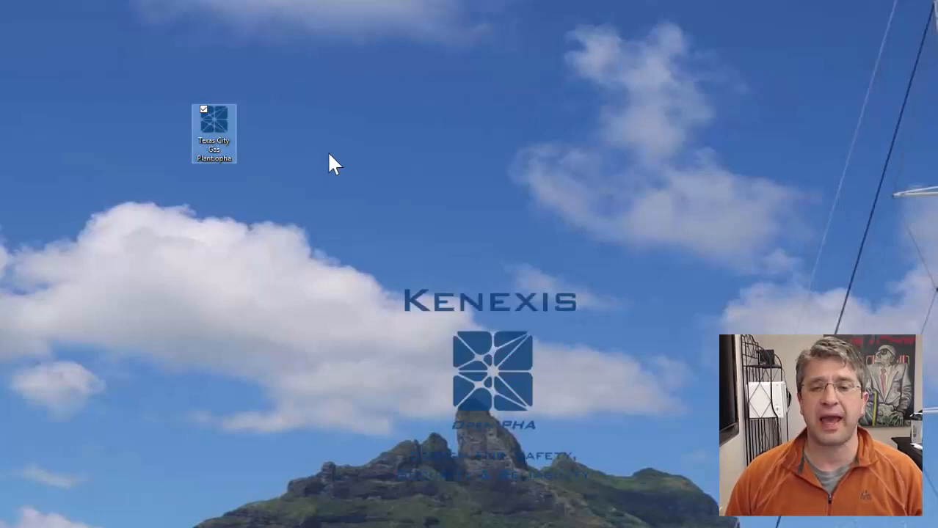
double_click(213, 133)
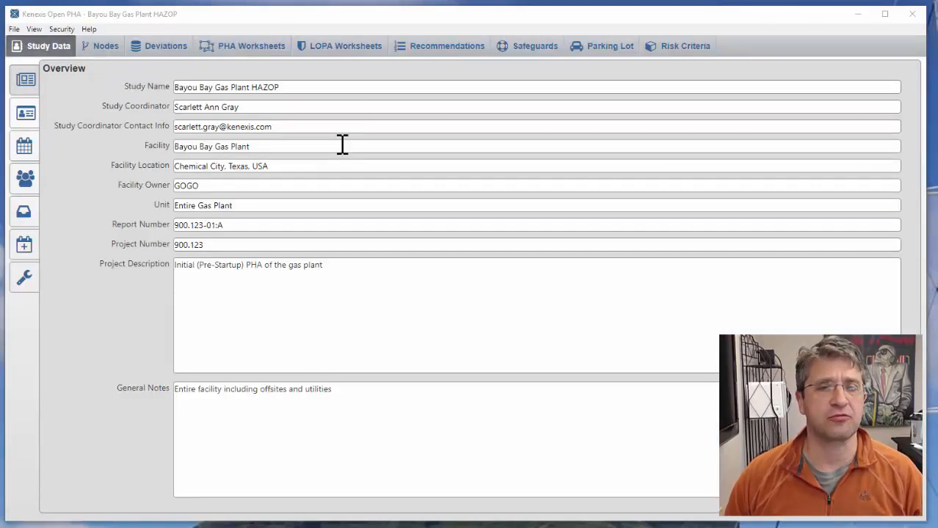
mouse_move(374, 124)
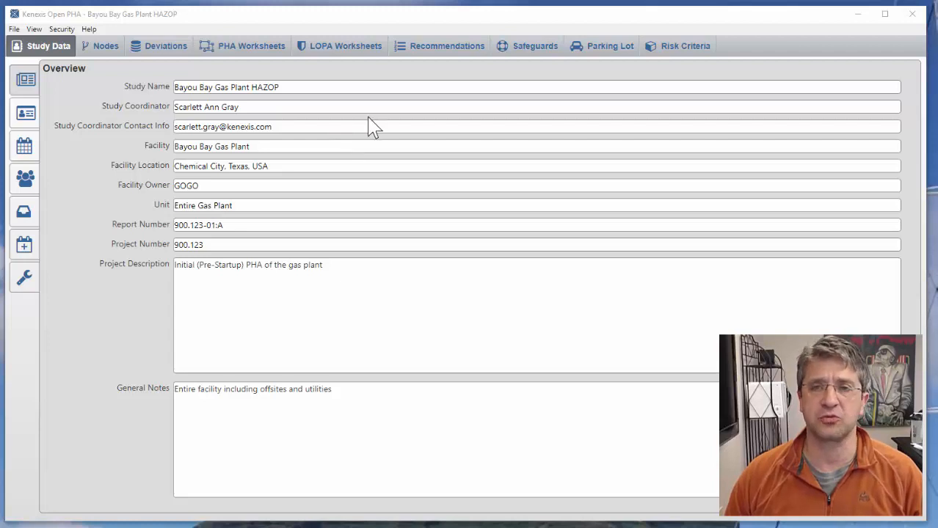
mouse_move(328, 123)
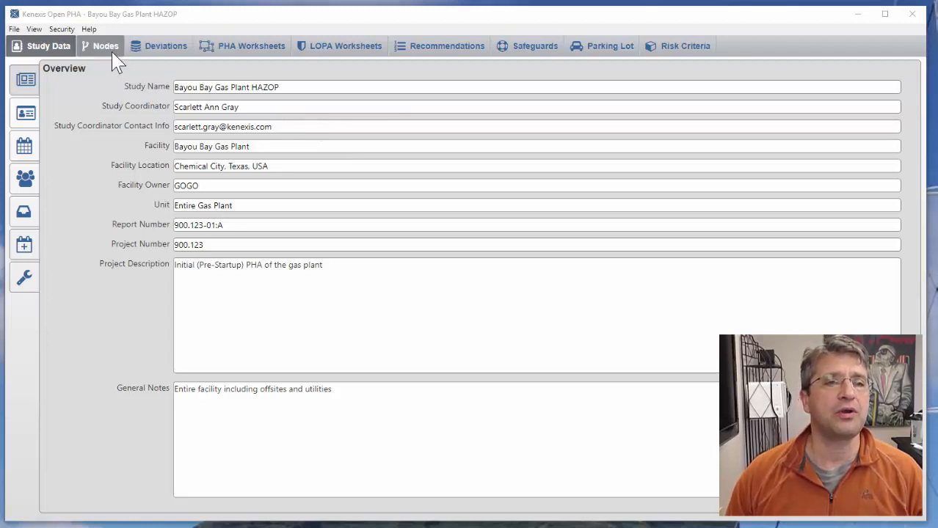
click(105, 46)
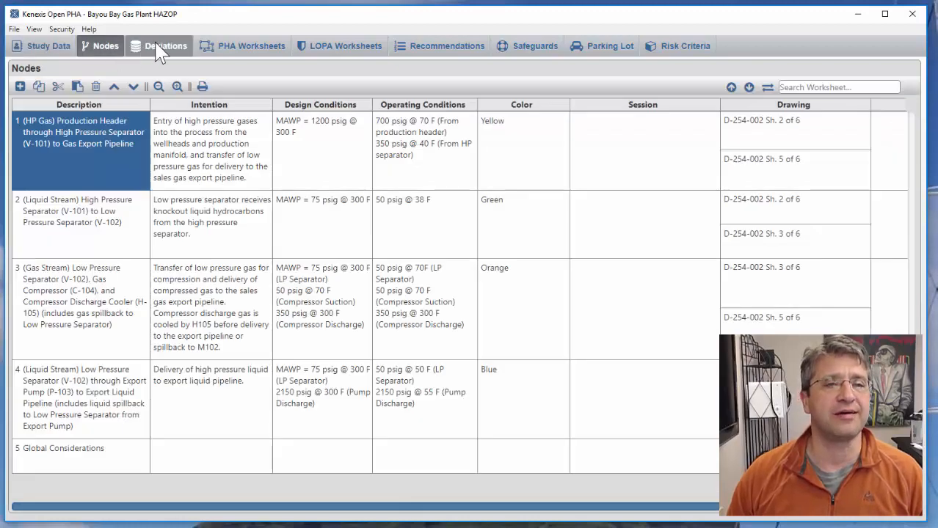
click(49, 45)
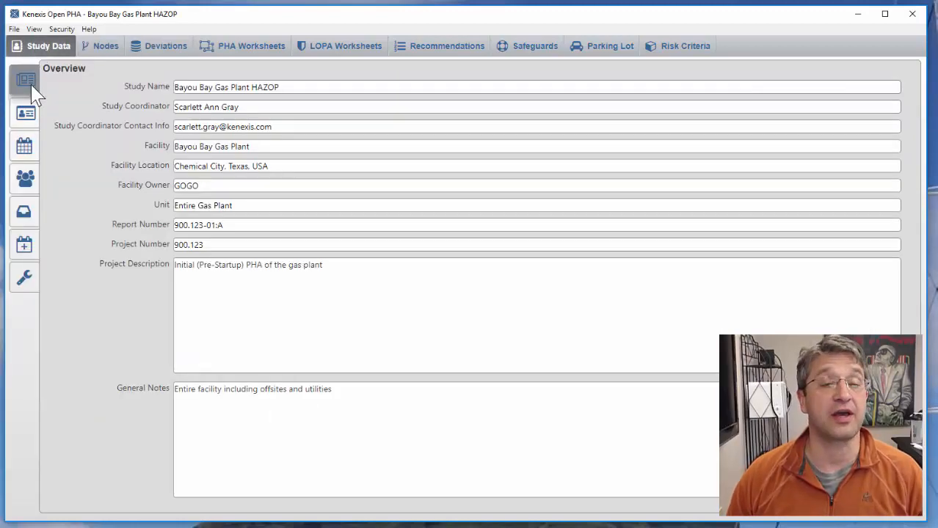
Step: Review the study team members, then the PHA and LOPA worksheets for the first node
click(25, 146)
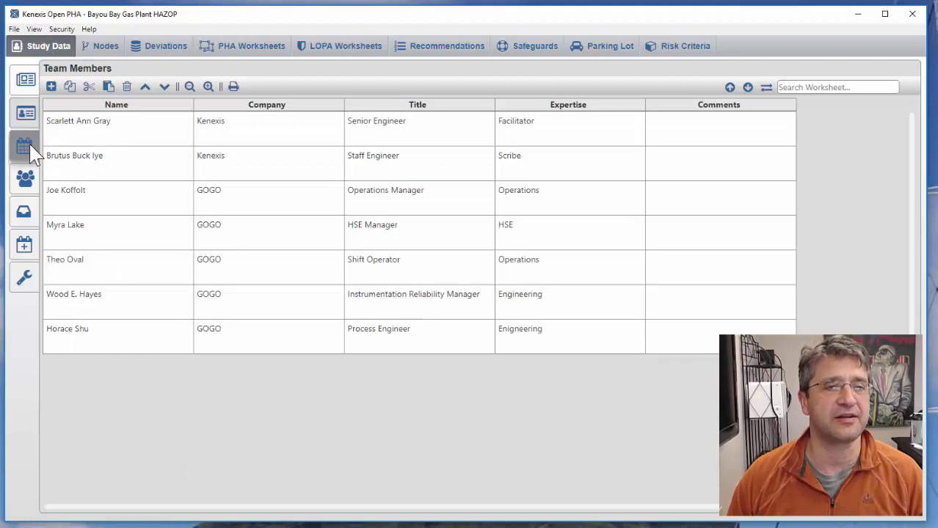
click(25, 178)
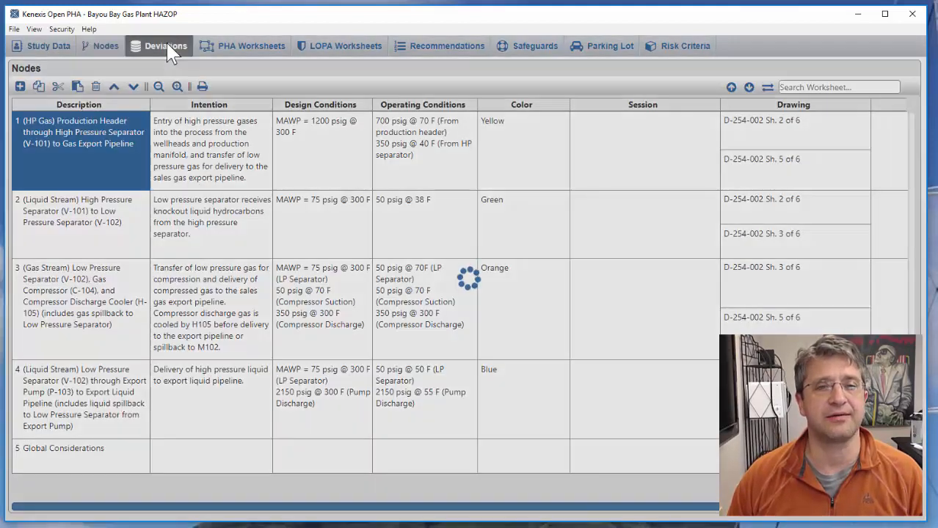
click(251, 46)
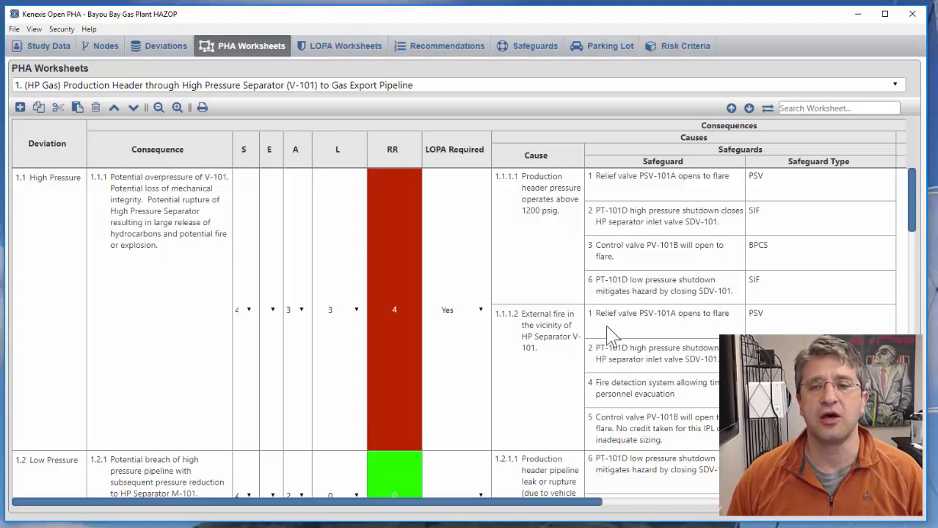
mouse_move(360, 264)
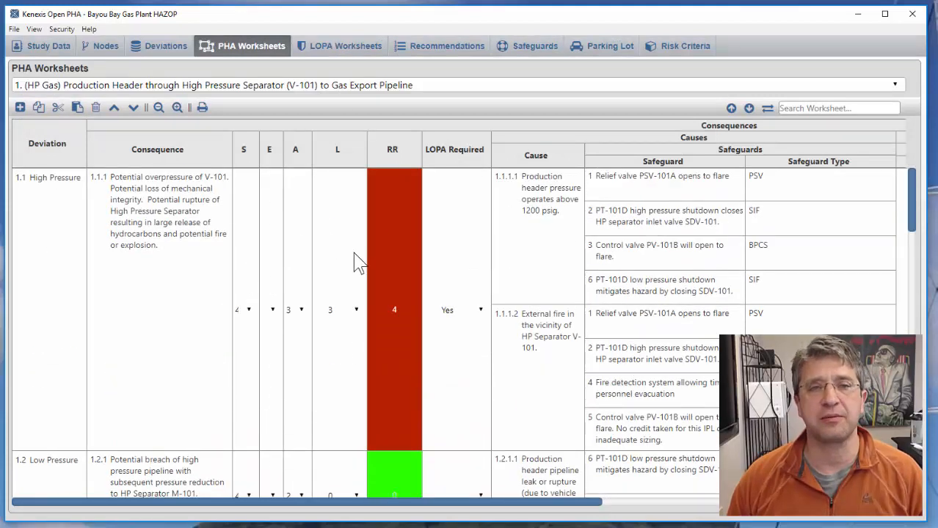
click(345, 45)
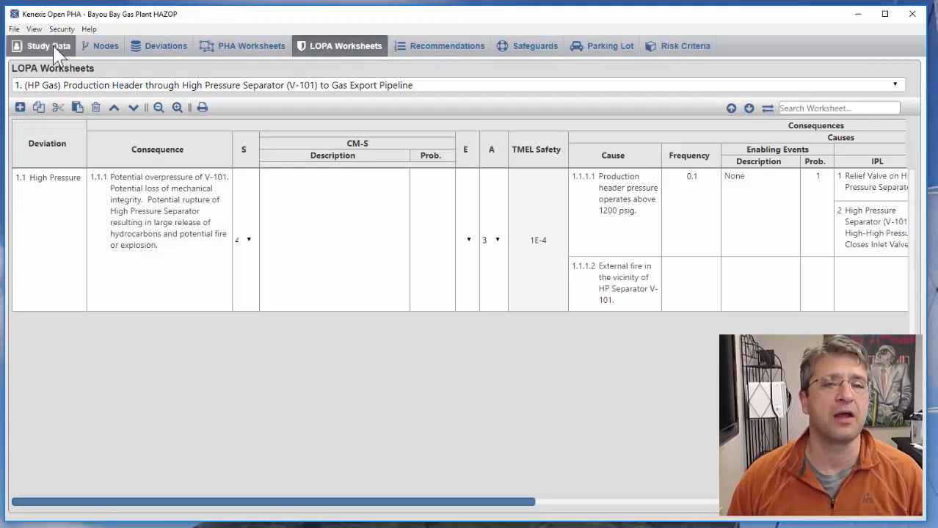
Step: Show the high-pressure header node's PHA worksheet and scroll across its columns and back
click(251, 46)
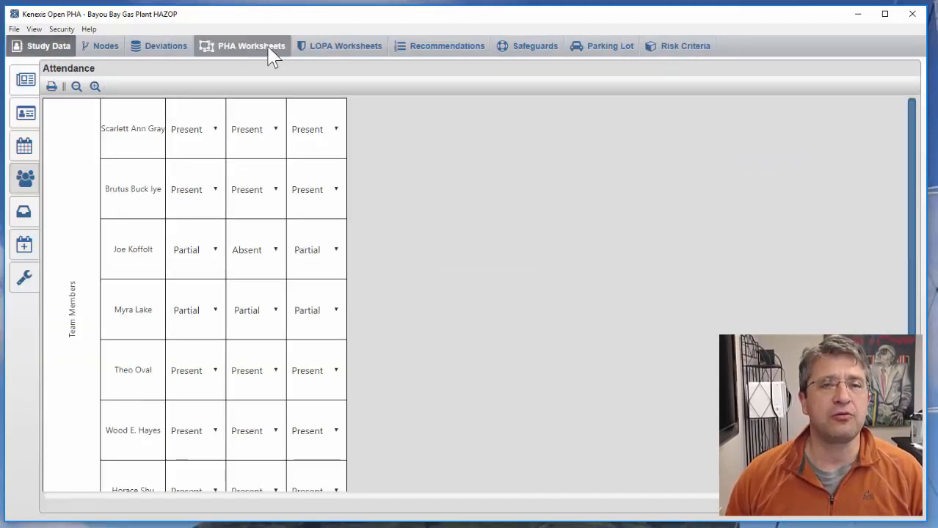
click(251, 46)
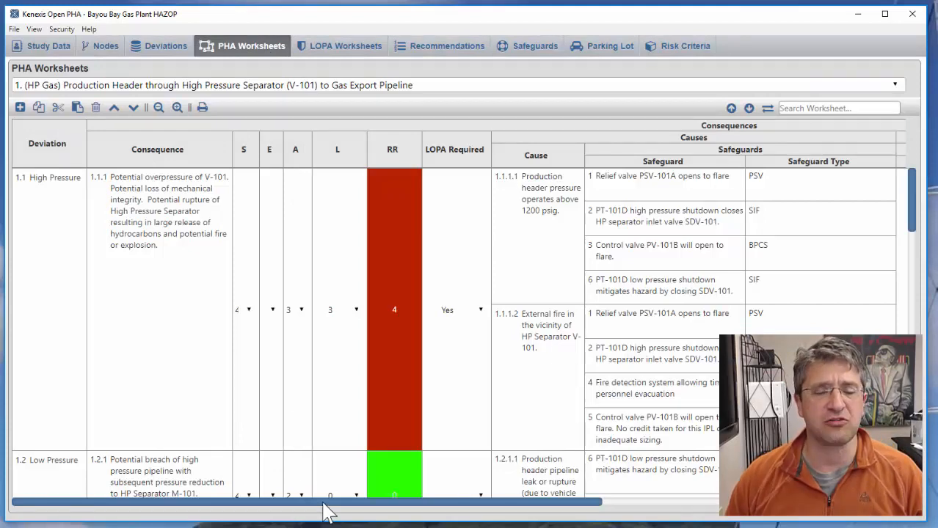
scroll(right, 3)
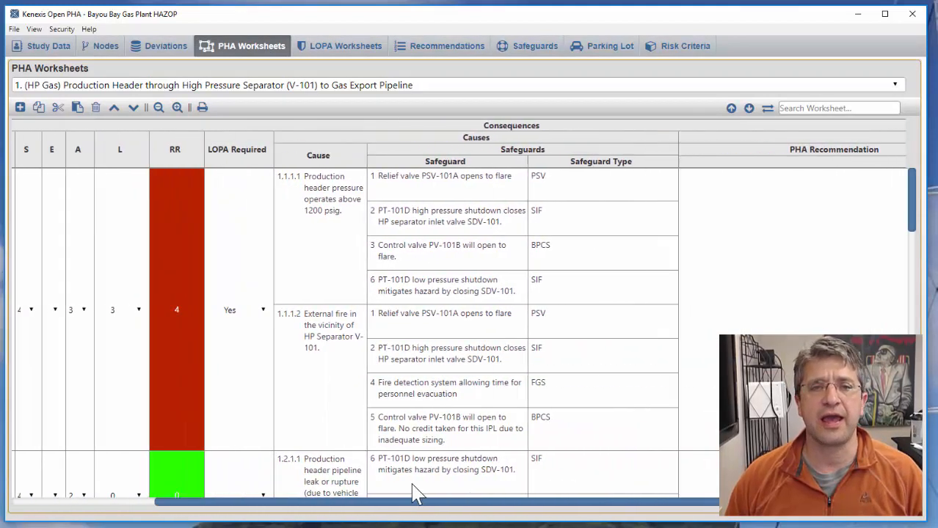
scroll(left, 3)
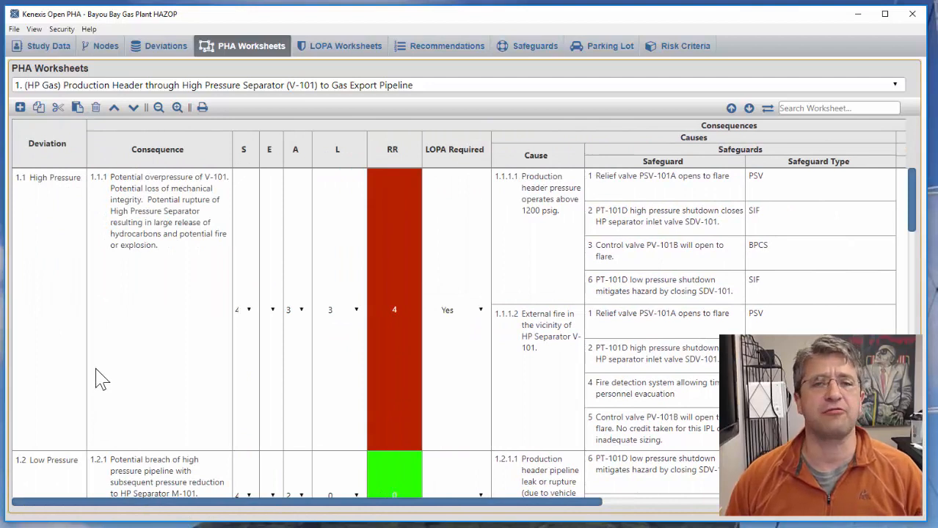
mouse_move(246, 224)
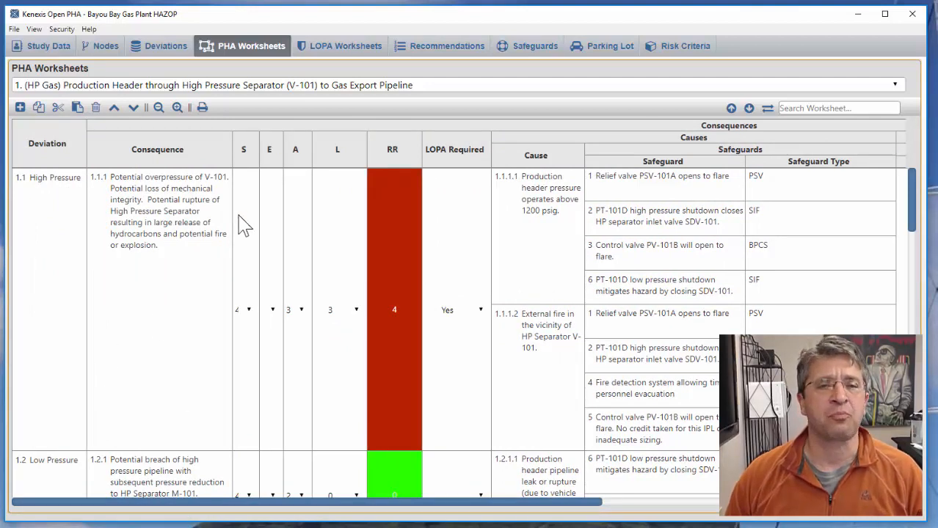
mouse_move(246, 244)
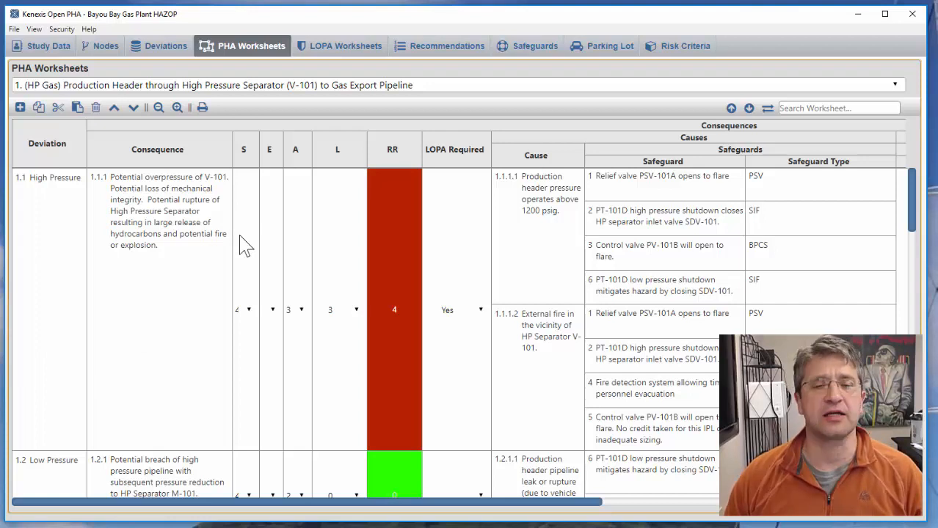
mouse_move(213, 234)
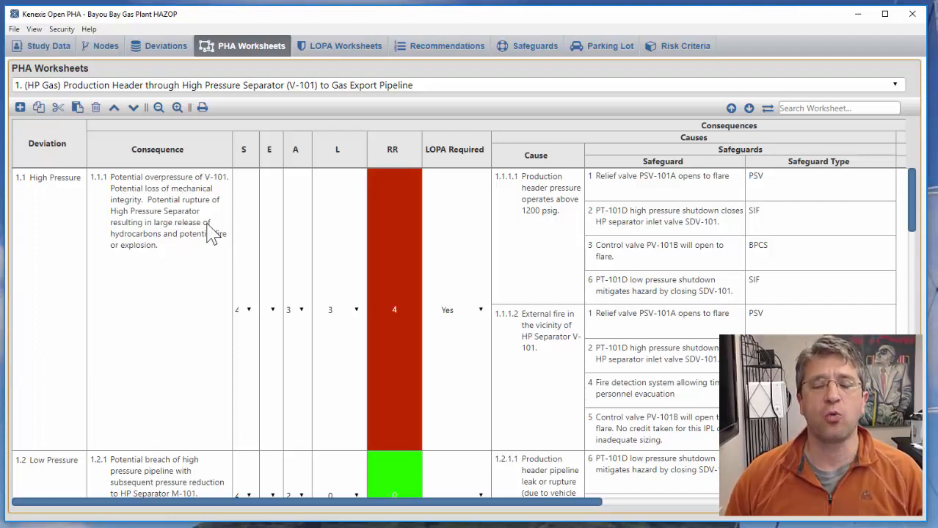
mouse_move(245, 232)
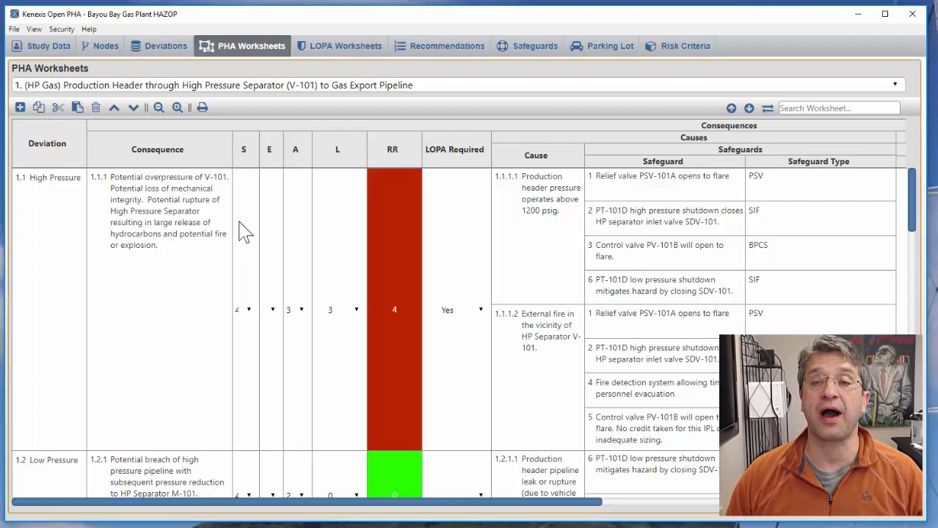
mouse_move(490, 235)
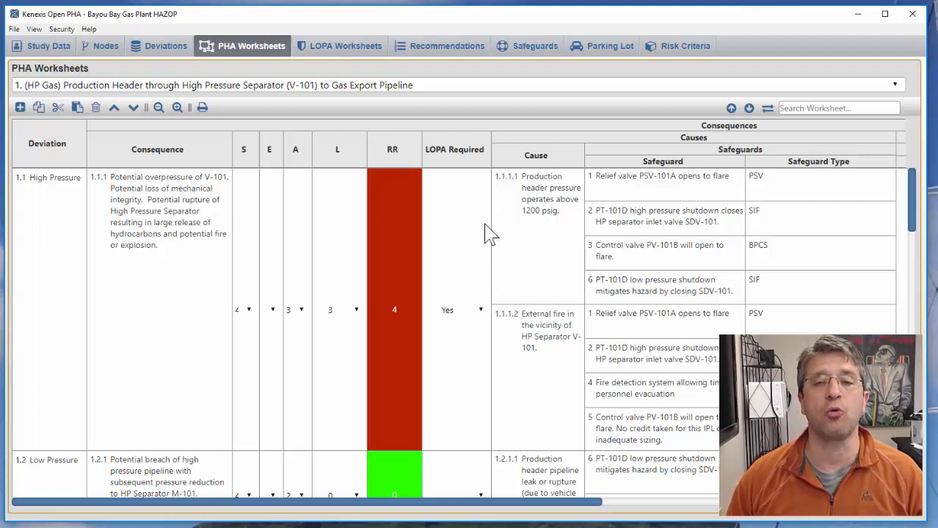
mouse_move(436, 264)
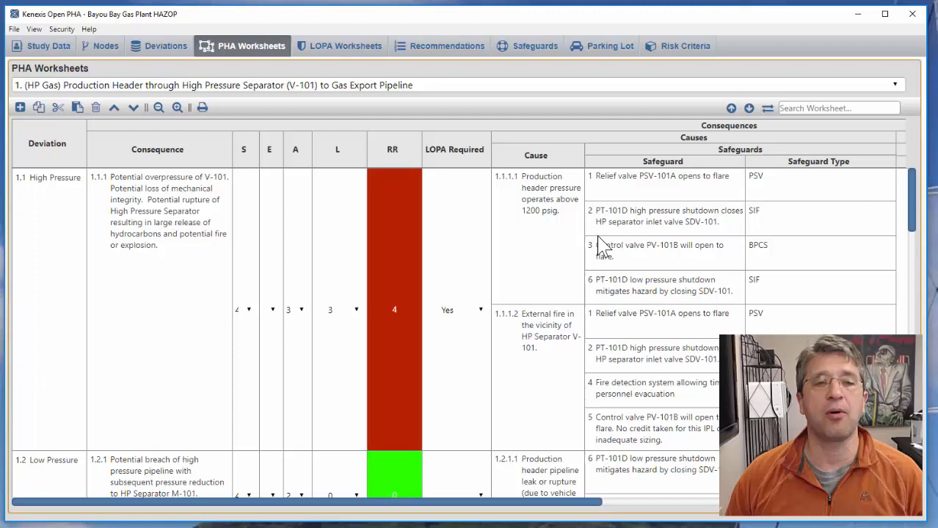
mouse_move(693, 200)
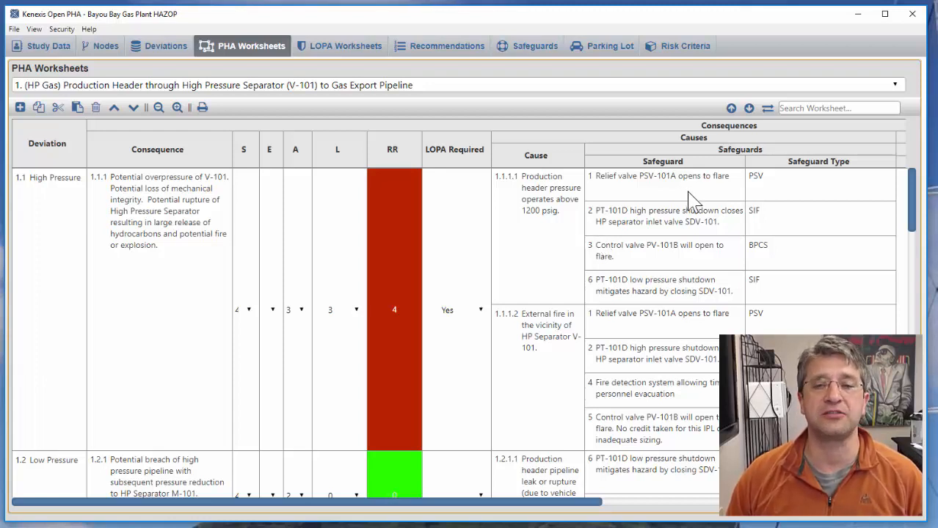
mouse_move(333, 143)
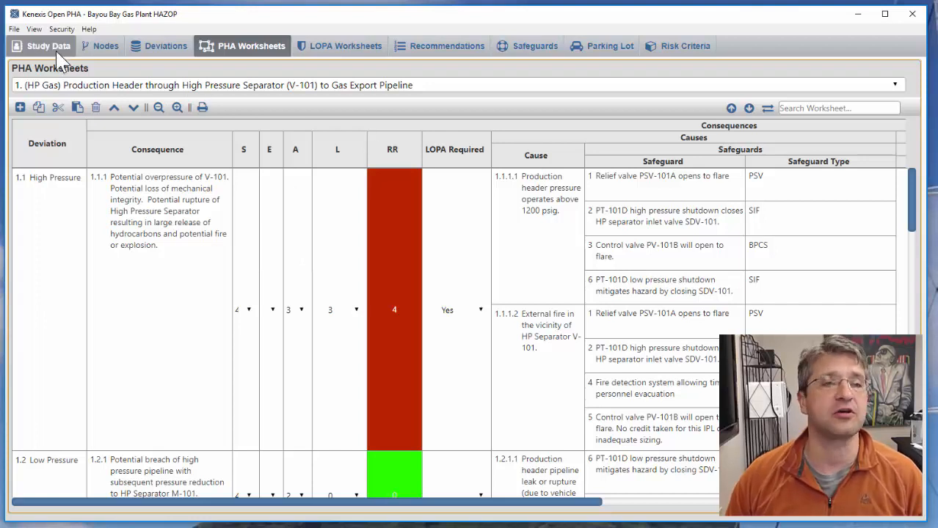
click(48, 45)
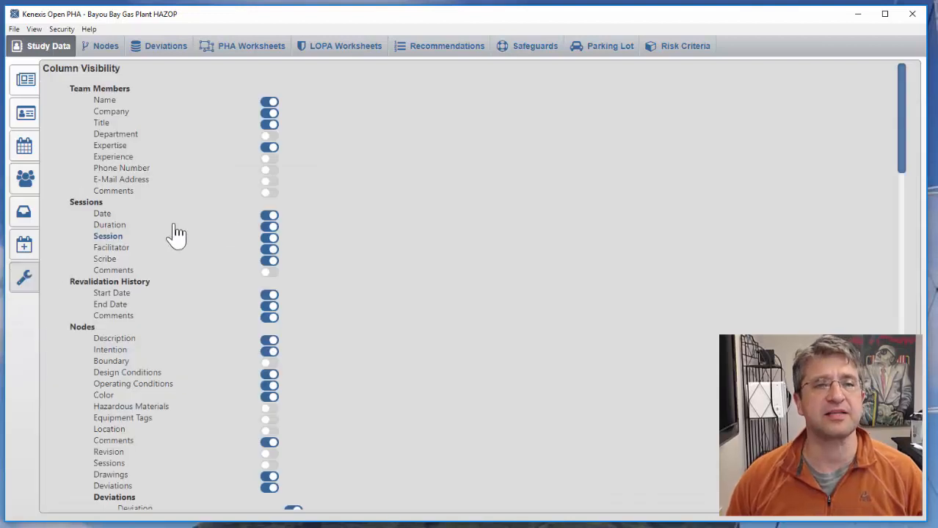
scroll(down, 3)
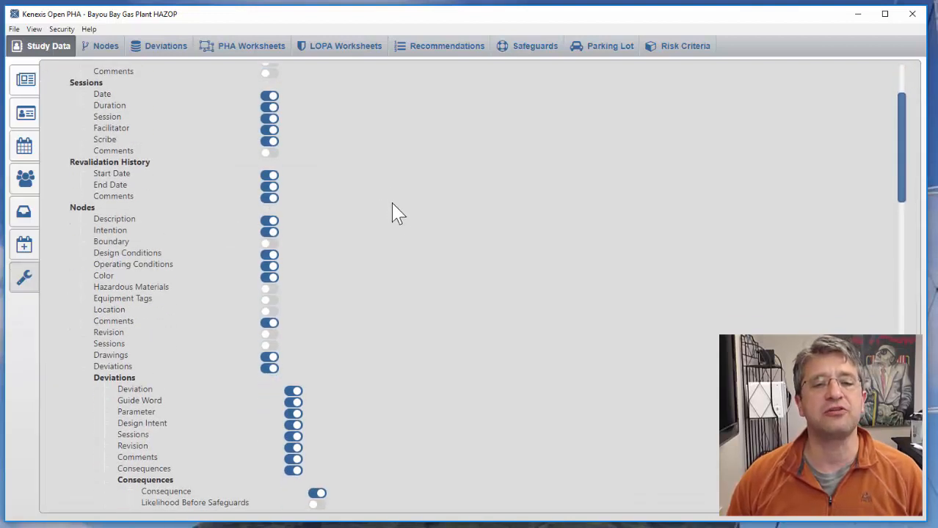
scroll(up, 3)
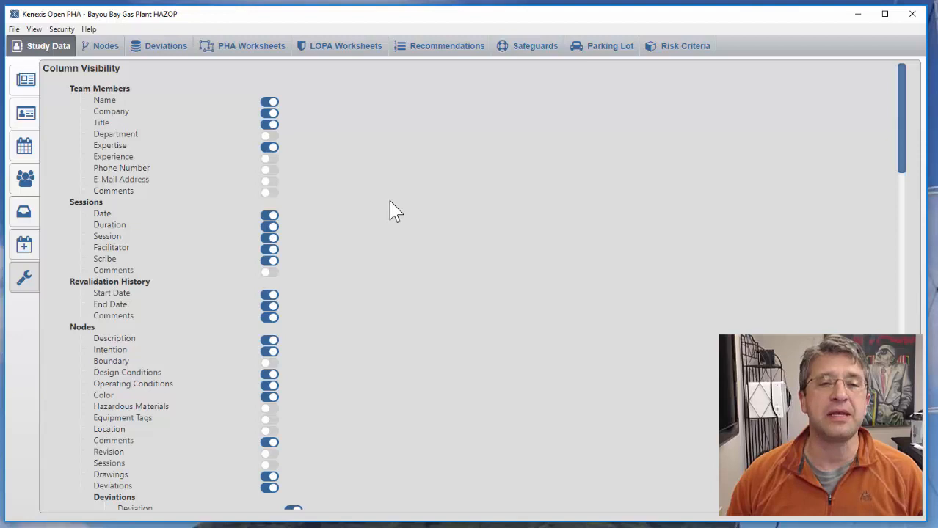
mouse_move(388, 187)
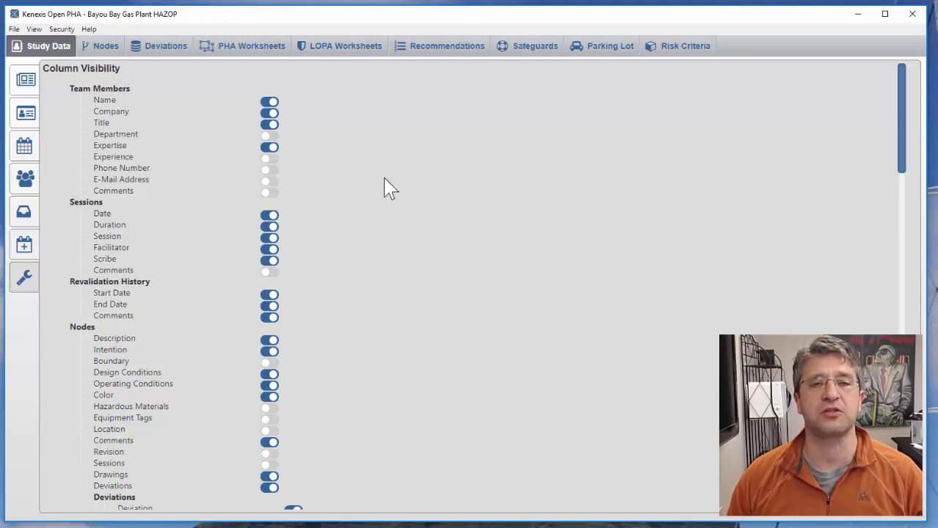
scroll(down, 3)
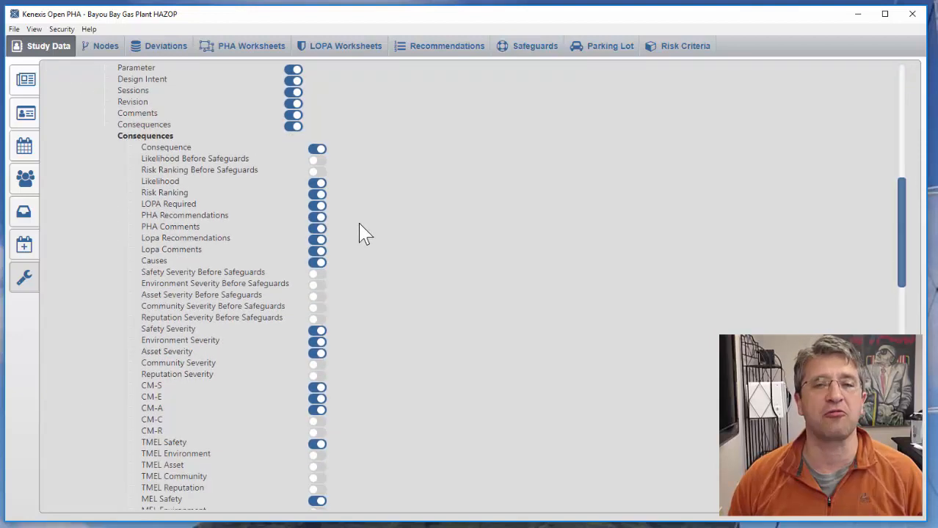
scroll(down, 3)
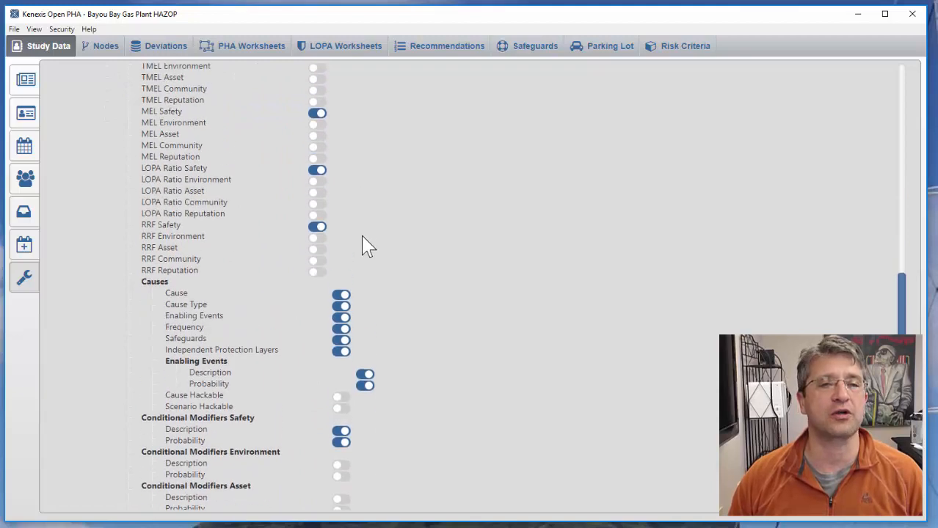
scroll(up, 3)
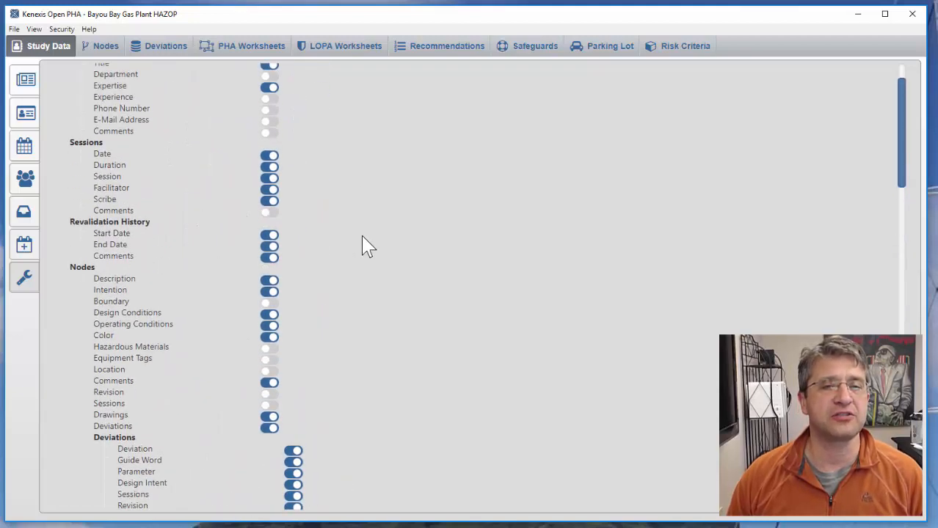
scroll(up, 3)
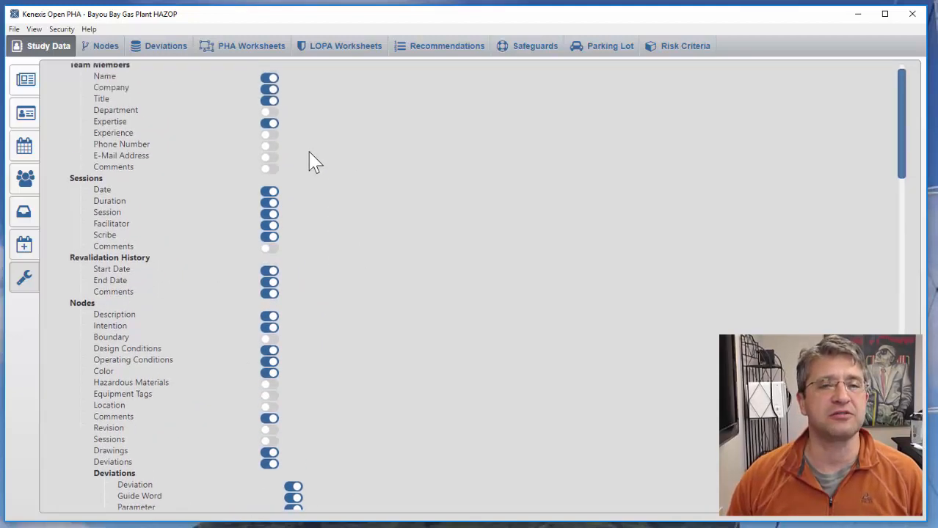
scroll(down, 3)
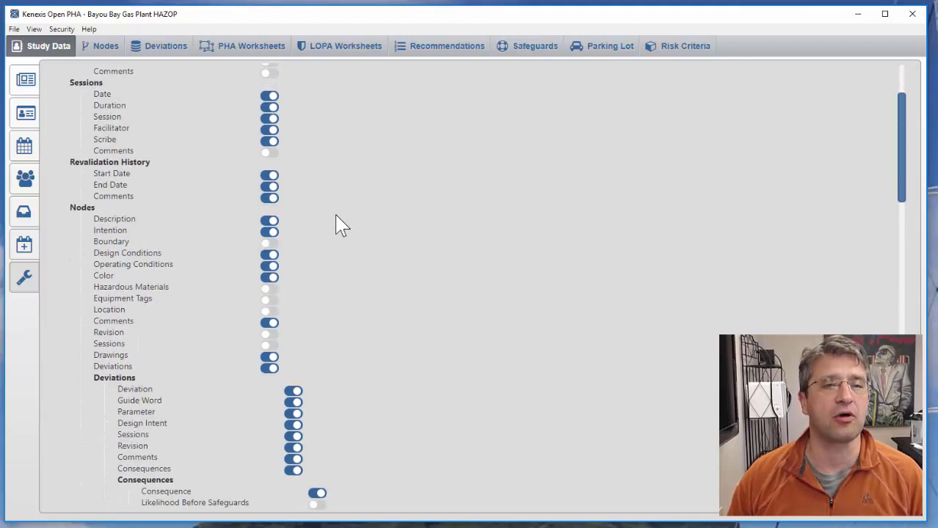
scroll(down, 3)
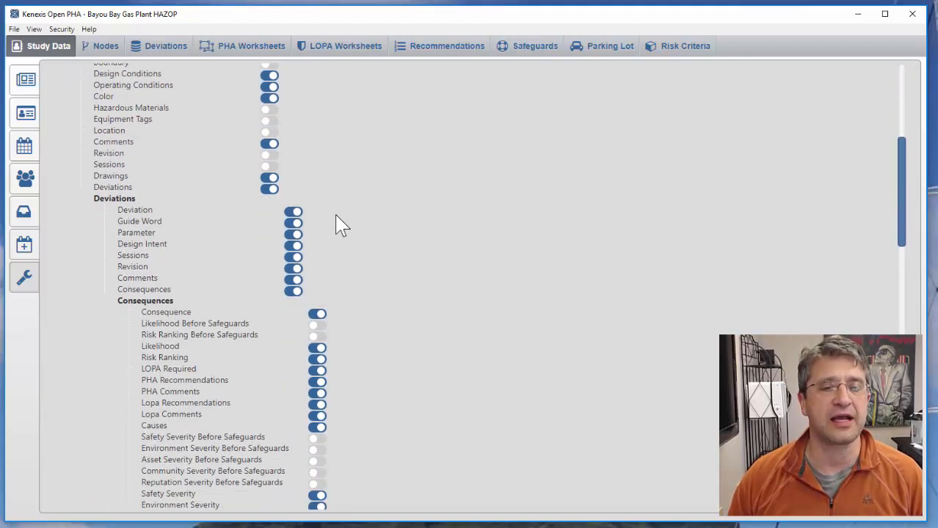
scroll(down, 3)
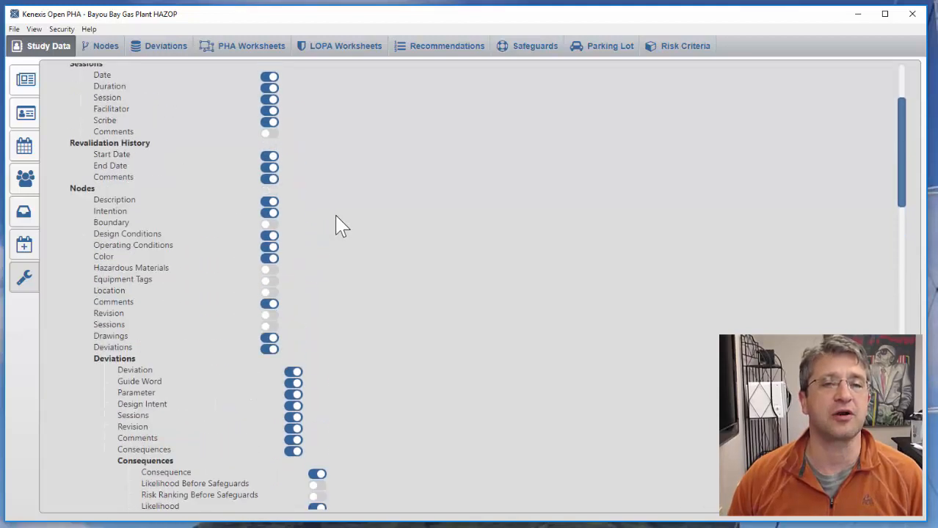
scroll(up, 3)
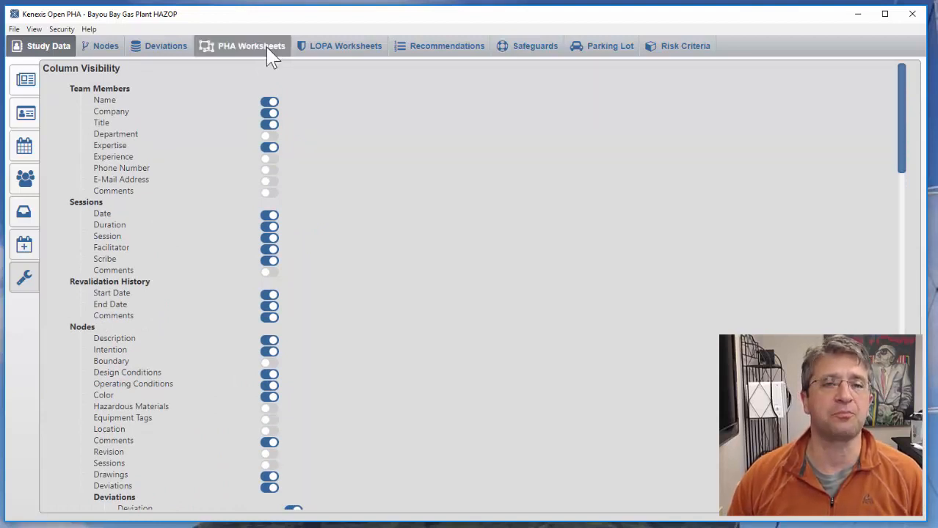
Step: Show the HP Gas production header PHA worksheet and scroll back to the deviation columns
click(251, 45)
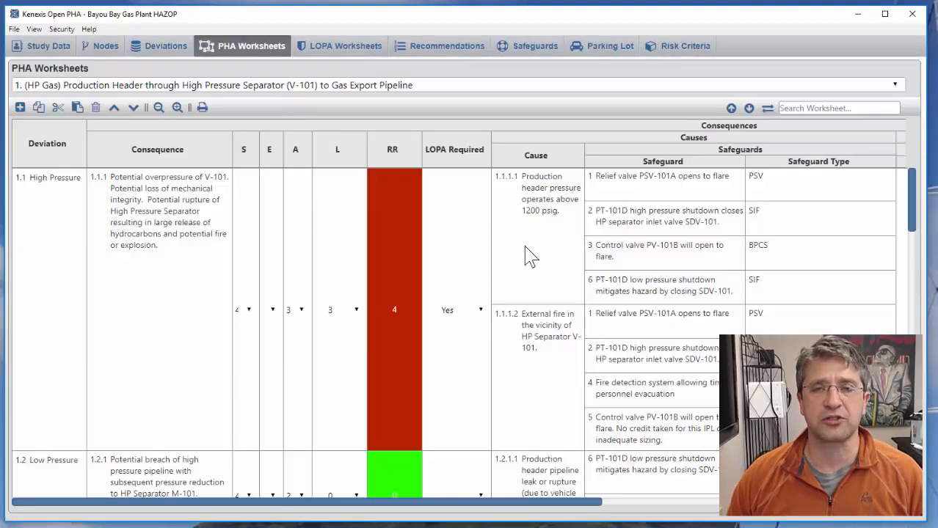
mouse_move(253, 246)
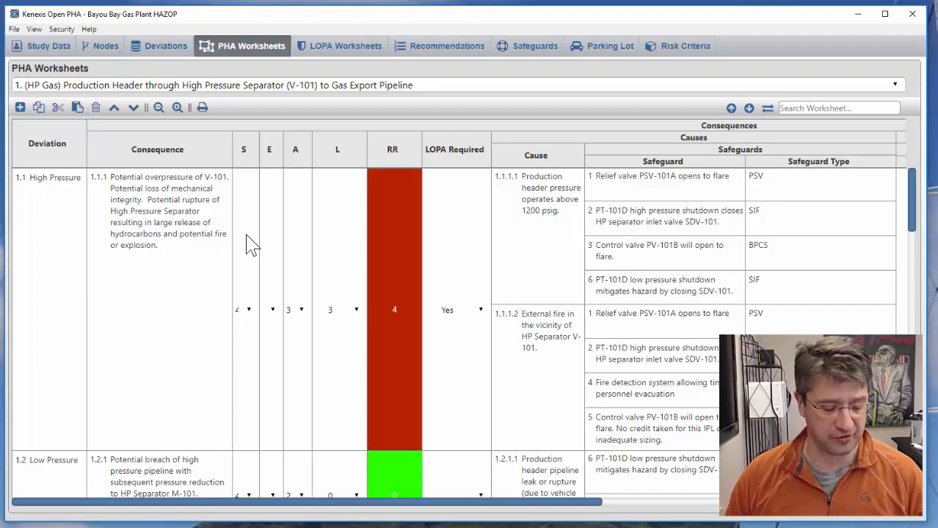
mouse_move(541, 232)
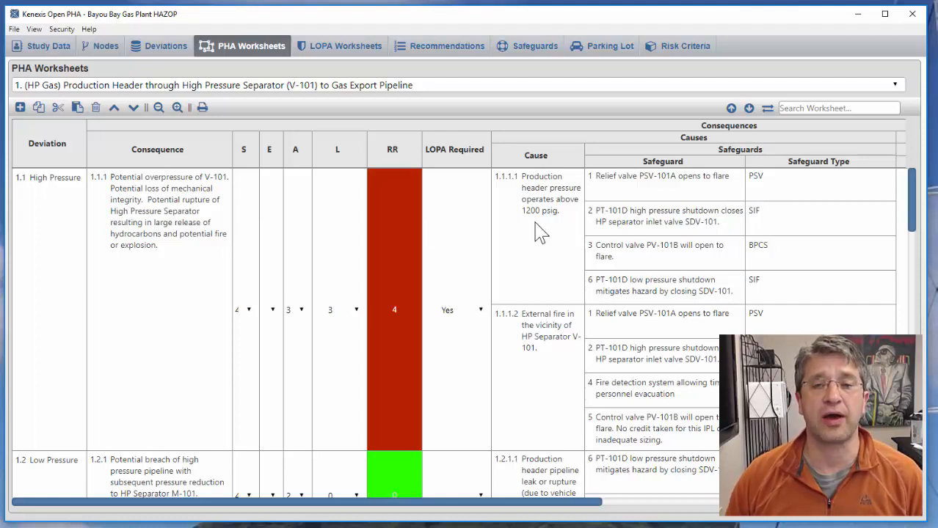
mouse_move(172, 277)
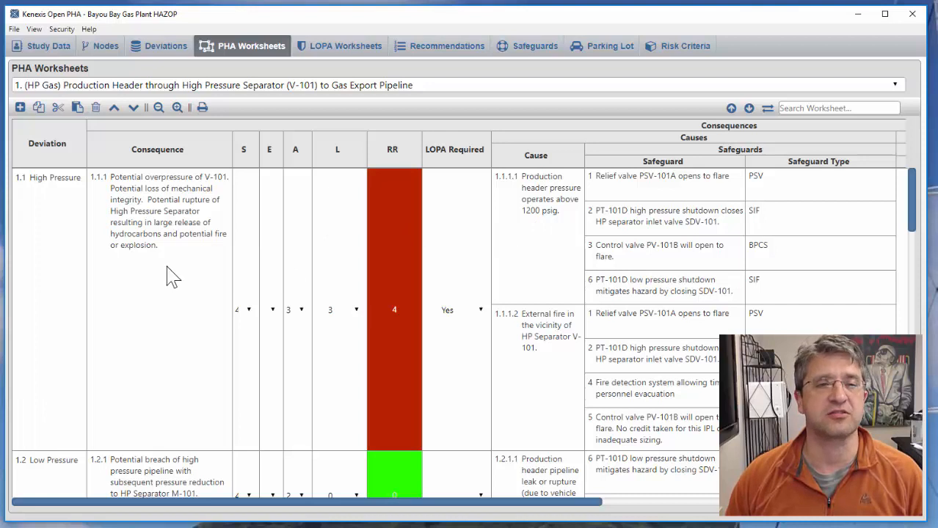
mouse_move(521, 205)
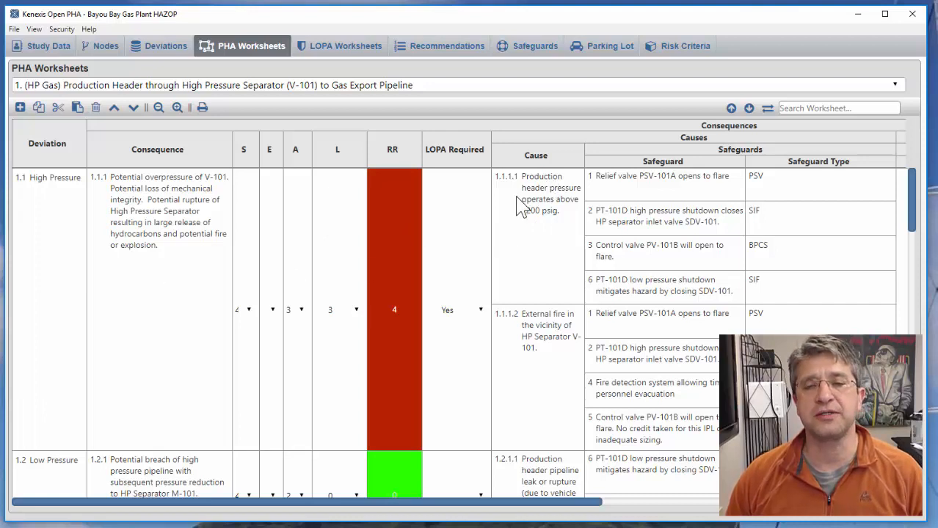
mouse_move(527, 220)
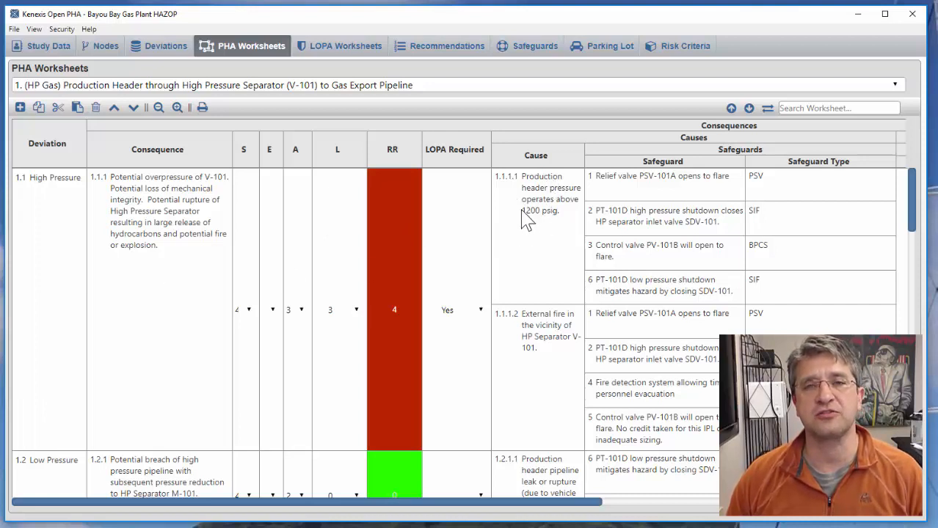
mouse_move(539, 224)
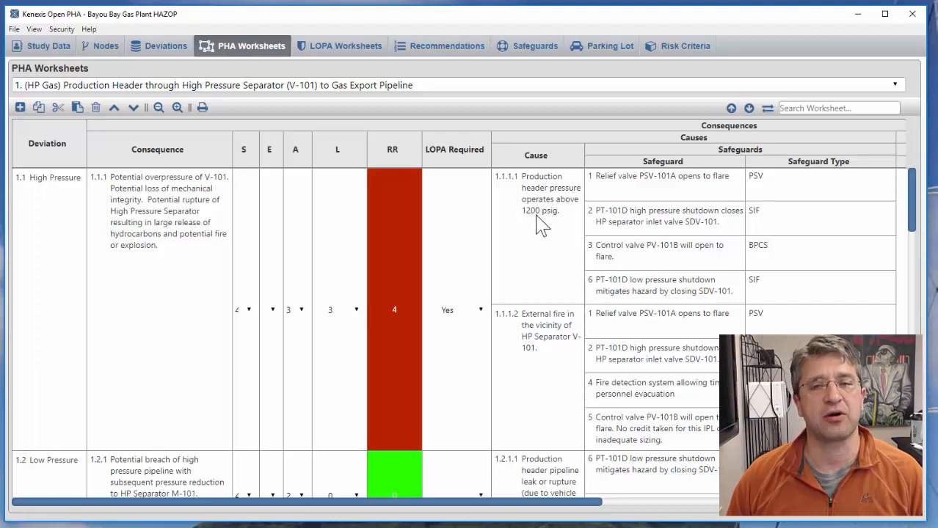
mouse_move(803, 202)
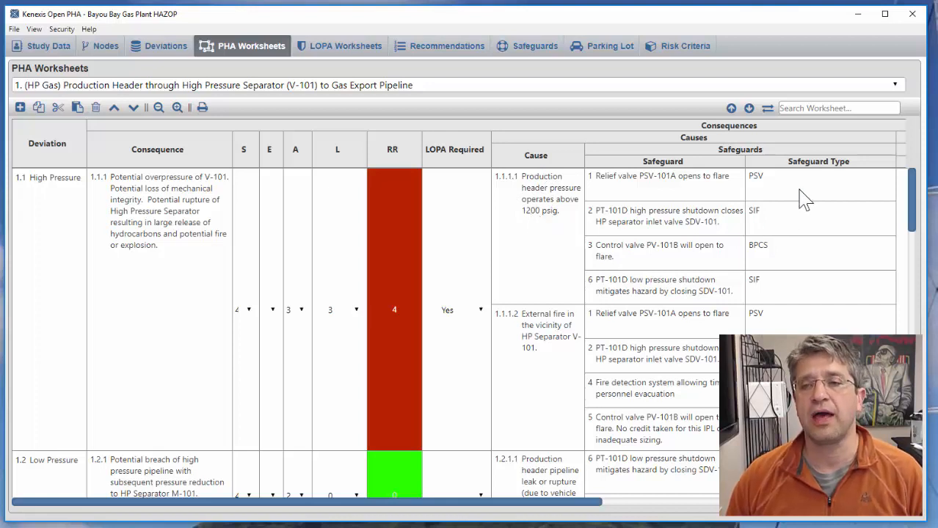
mouse_move(787, 217)
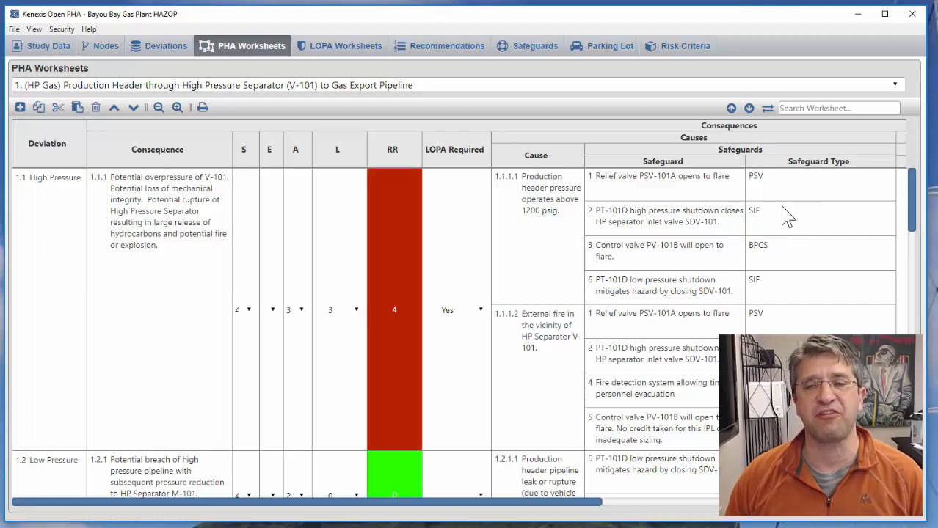
mouse_move(787, 208)
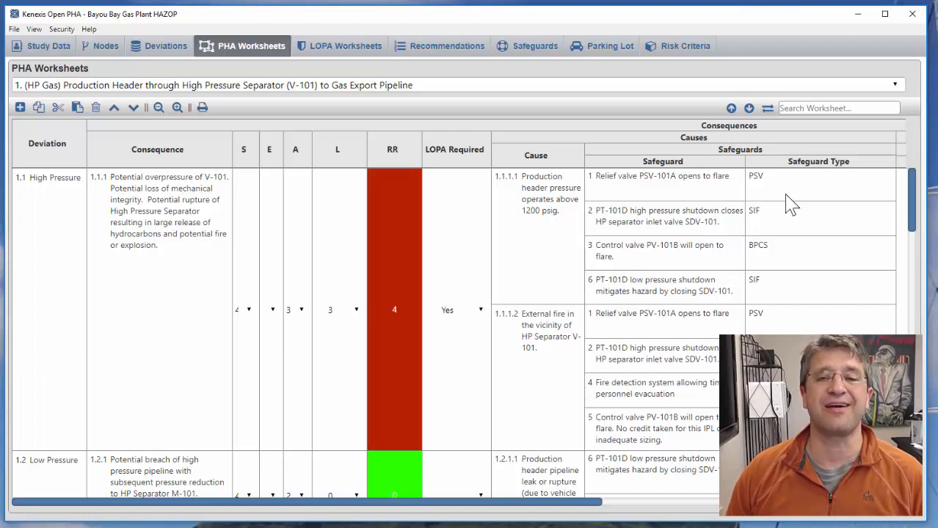
mouse_move(582, 156)
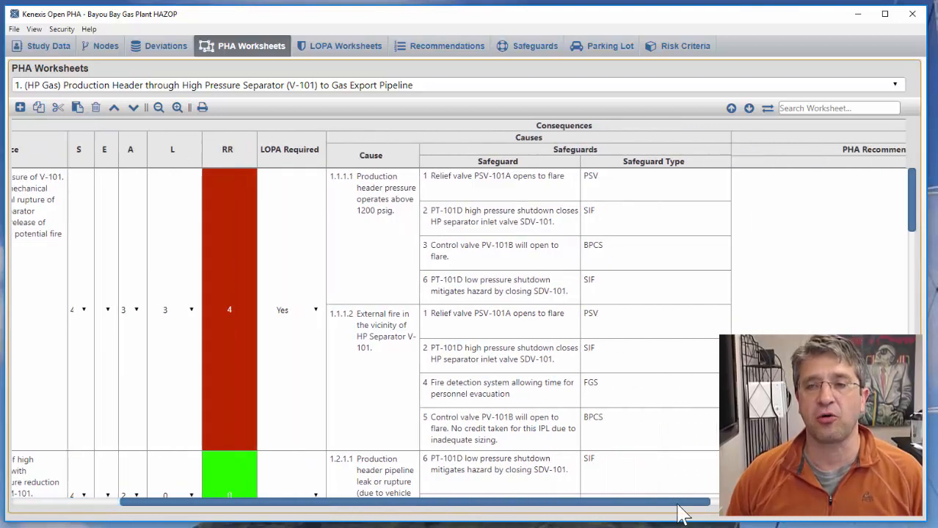
scroll(left, 3)
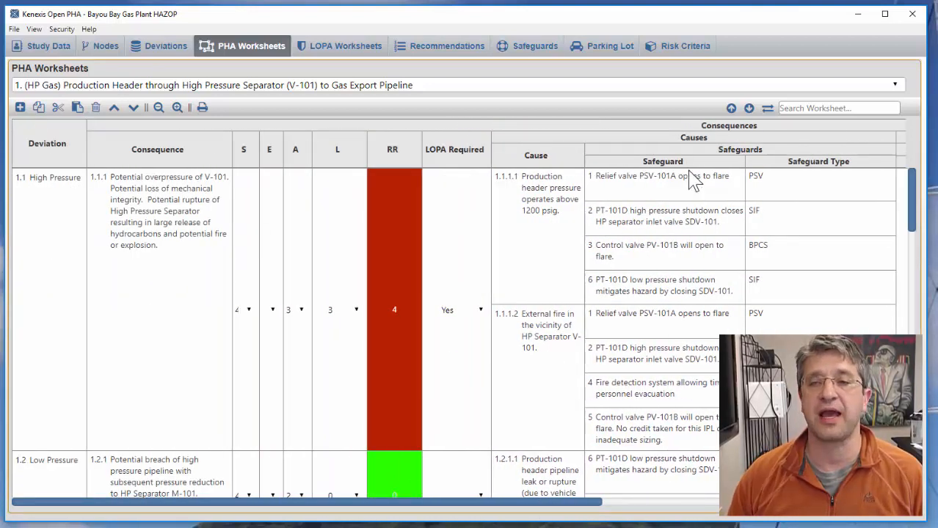
mouse_move(48, 46)
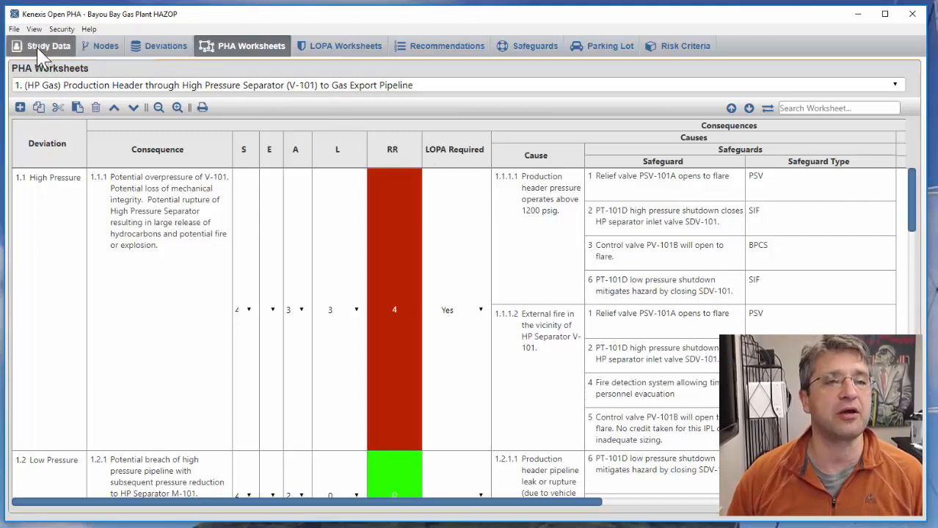
Step: Turn on the Cause, Scenario and Safeguard Hackable columns in the study settings
click(48, 46)
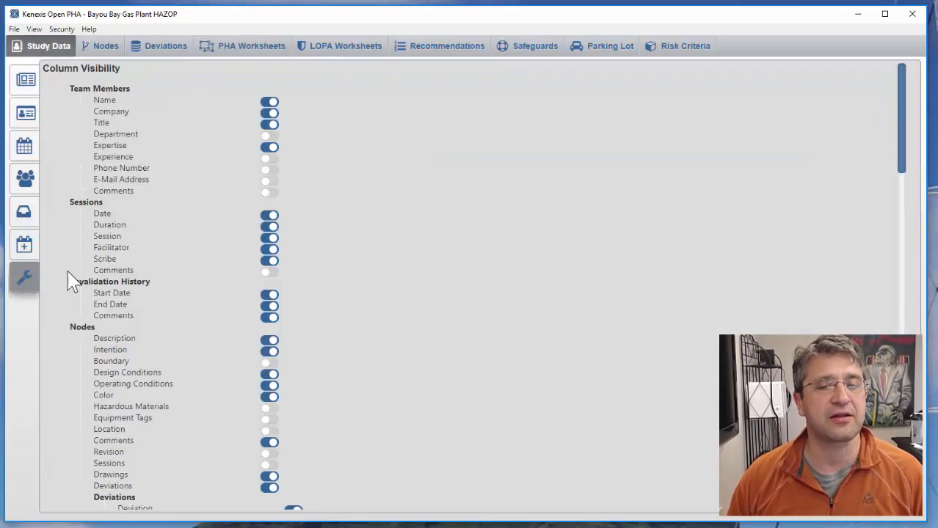
scroll(down, 3)
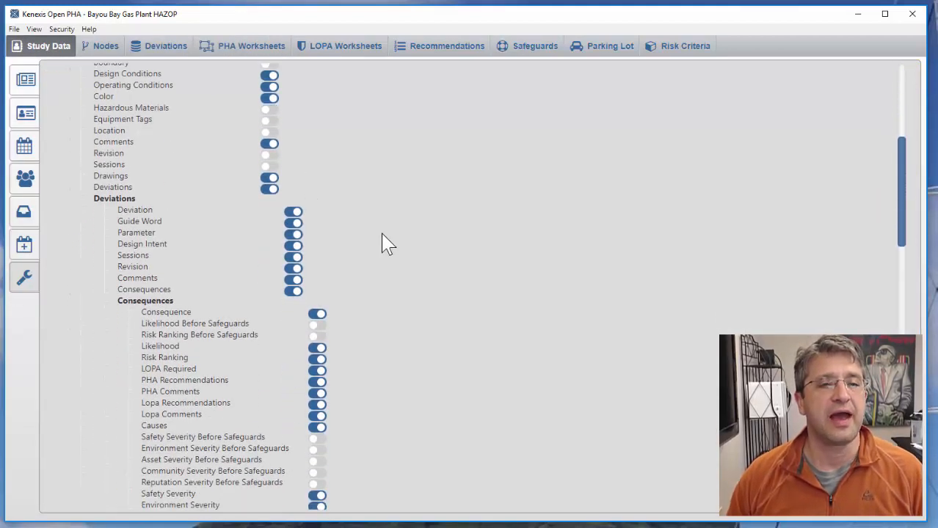
scroll(down, 3)
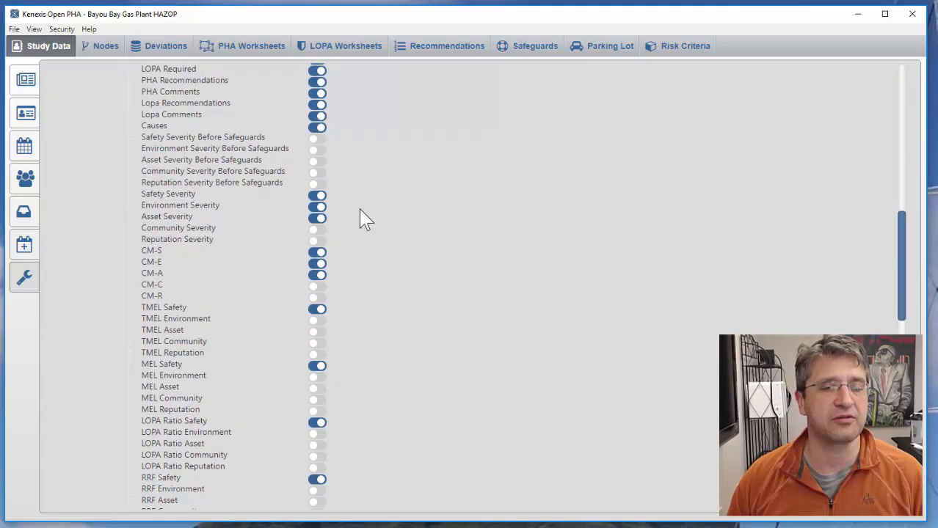
scroll(down, 3)
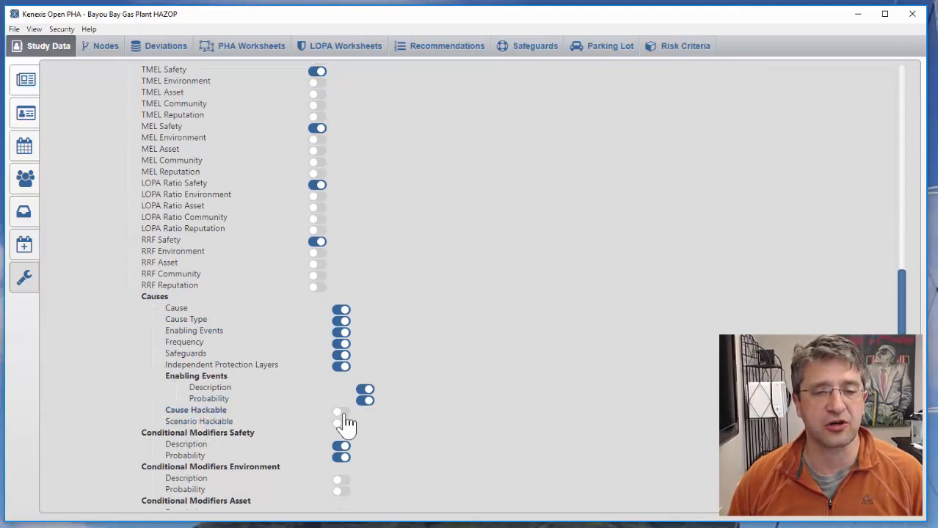
click(341, 411)
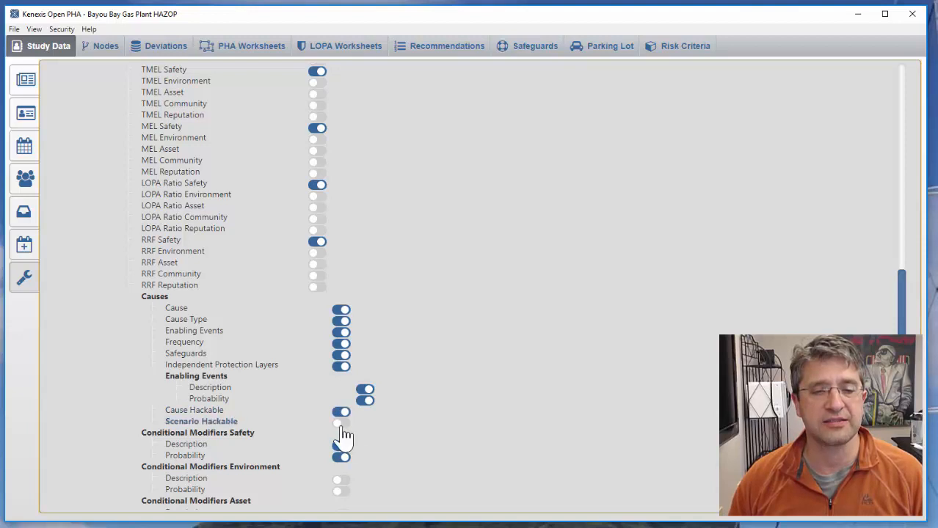
click(341, 422)
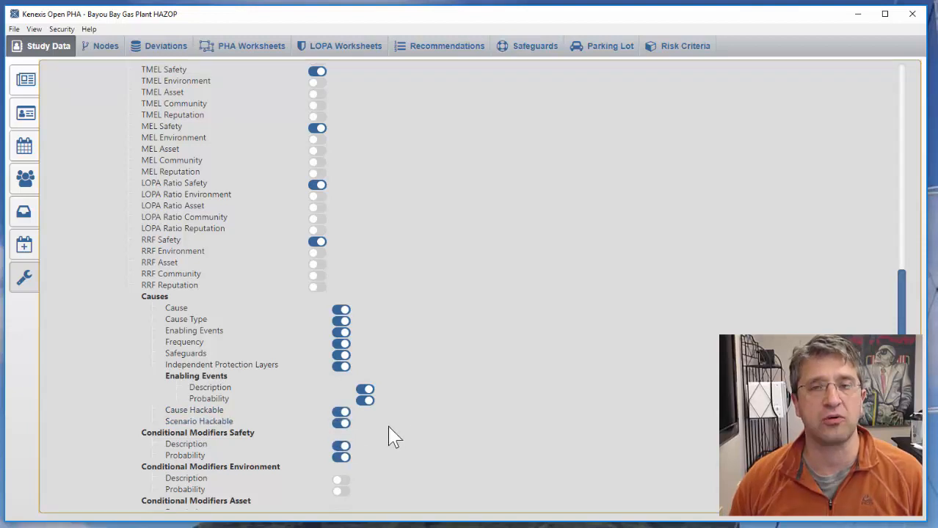
scroll(down, 3)
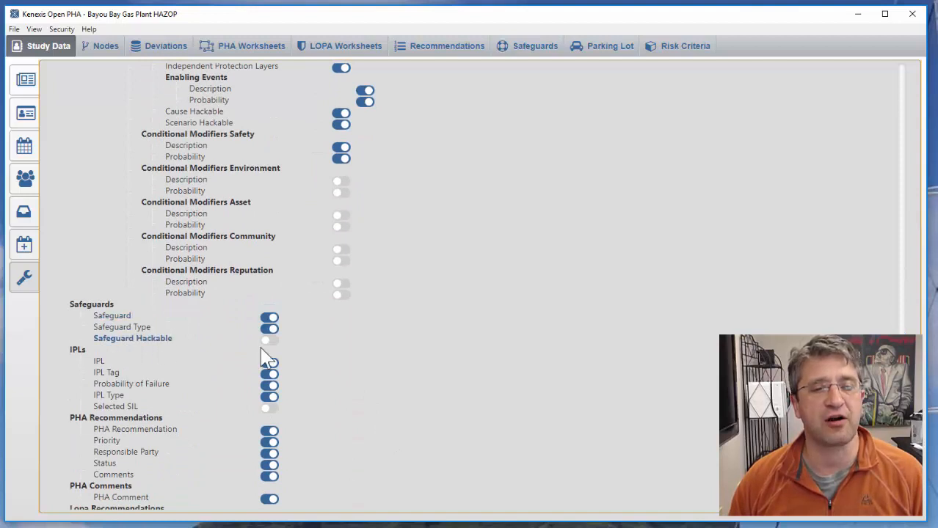
click(269, 339)
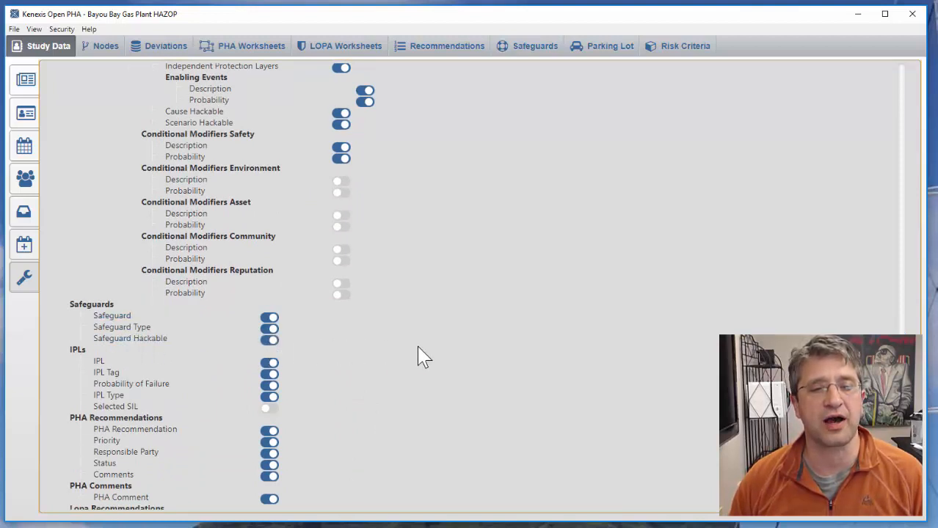
mouse_move(406, 364)
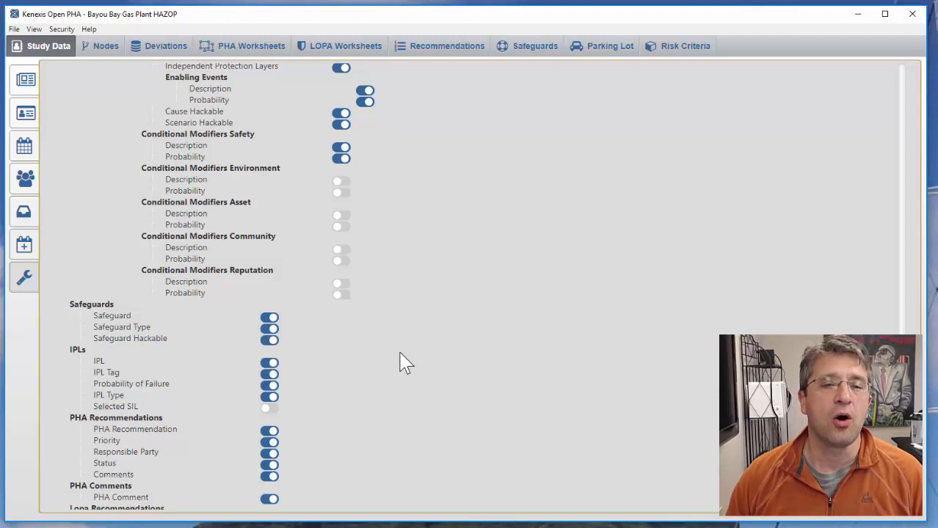
Step: Save the study and return to the PHA worksheets
click(13, 28)
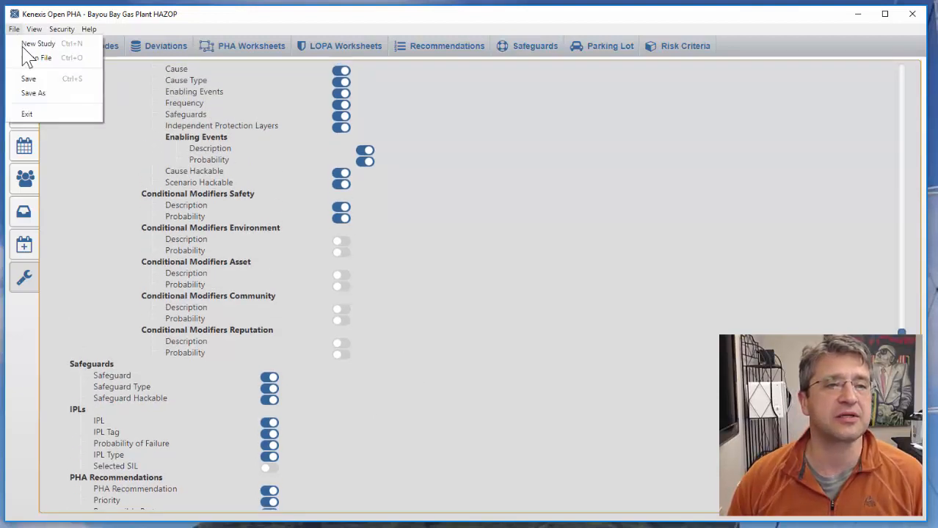
click(29, 78)
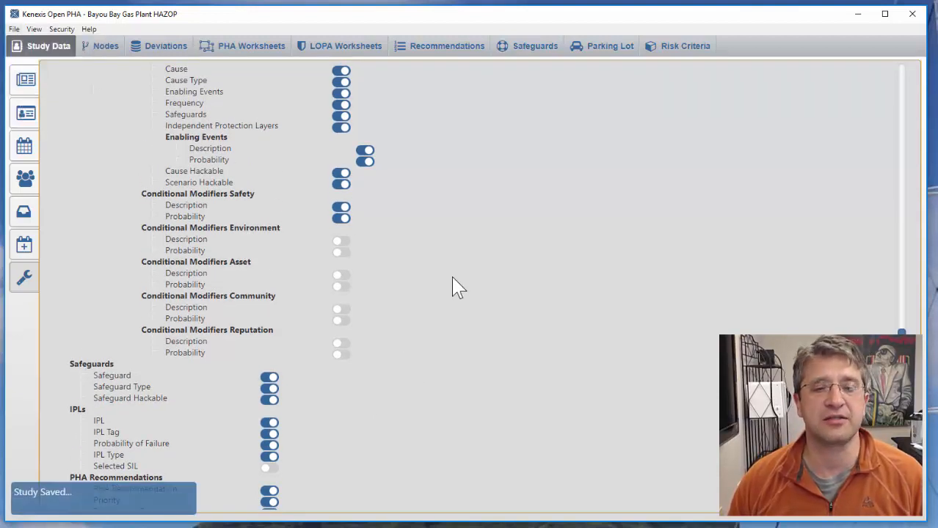
mouse_move(266, 73)
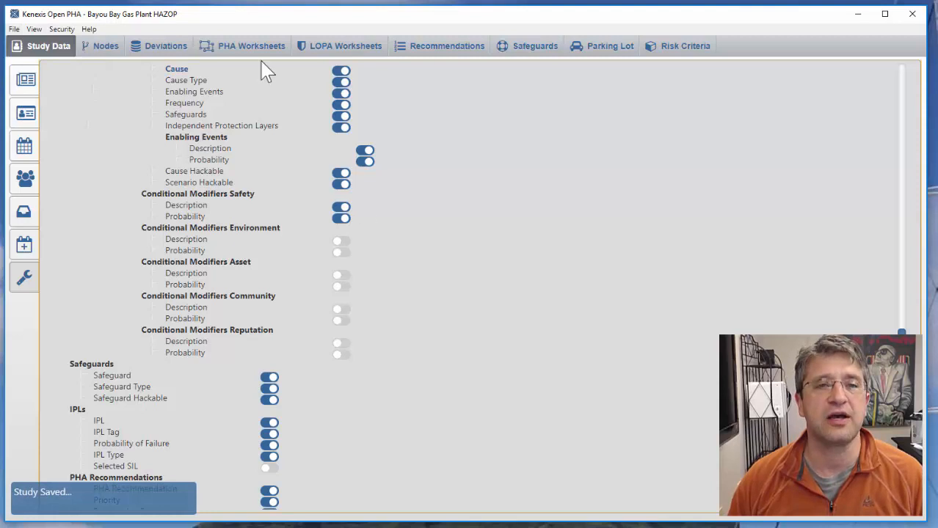
click(251, 46)
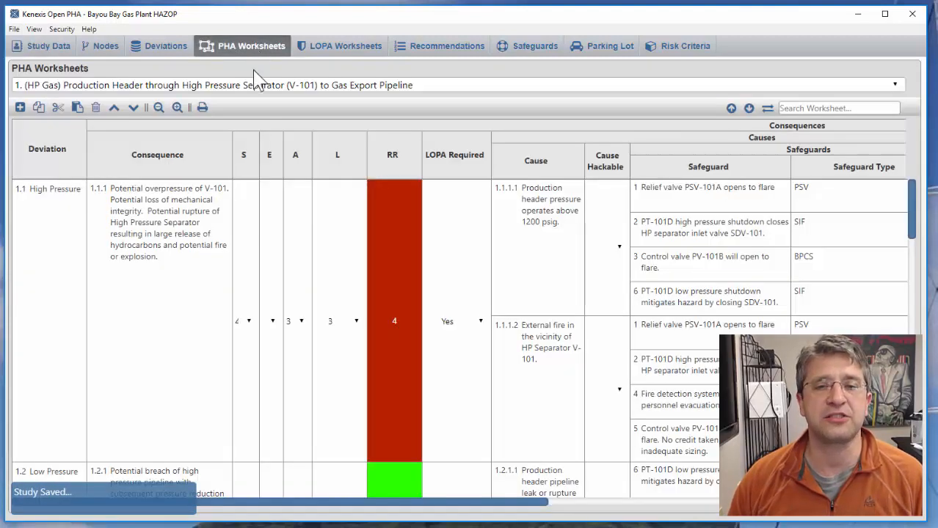
mouse_move(614, 418)
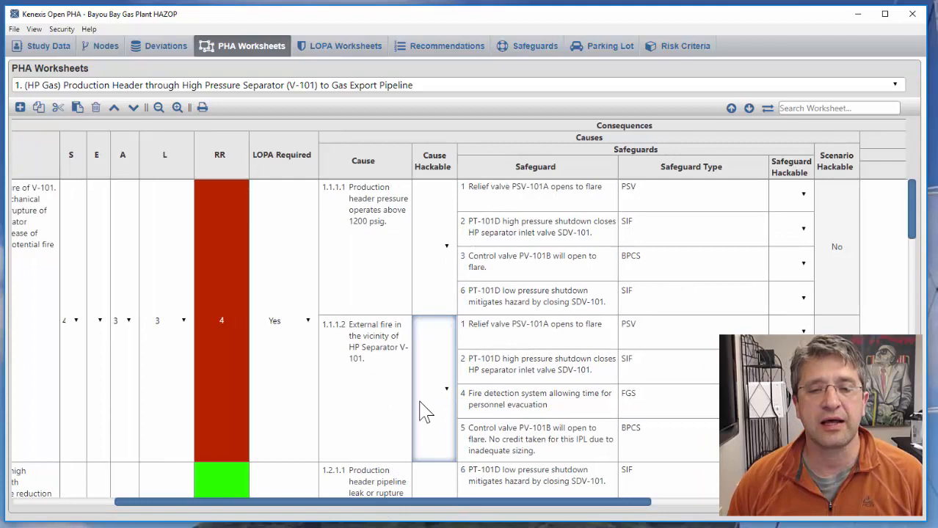
mouse_move(416, 405)
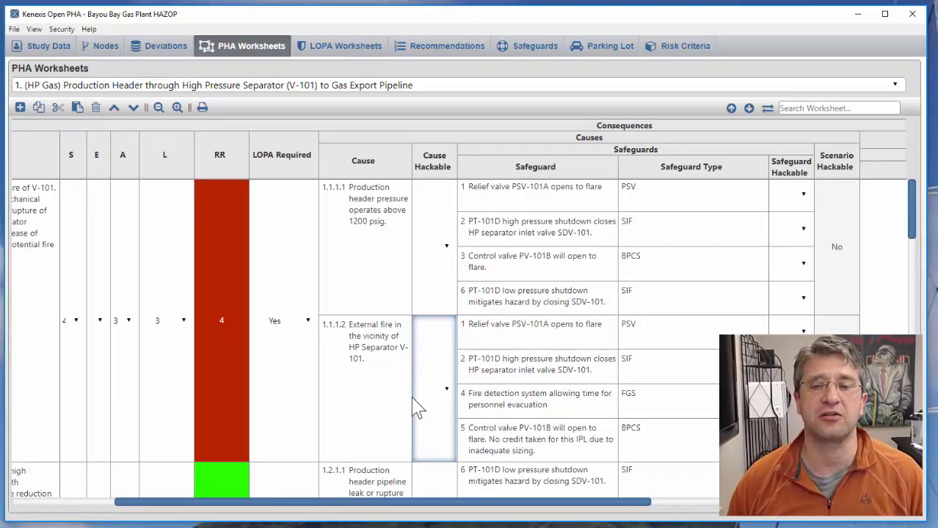
mouse_move(425, 510)
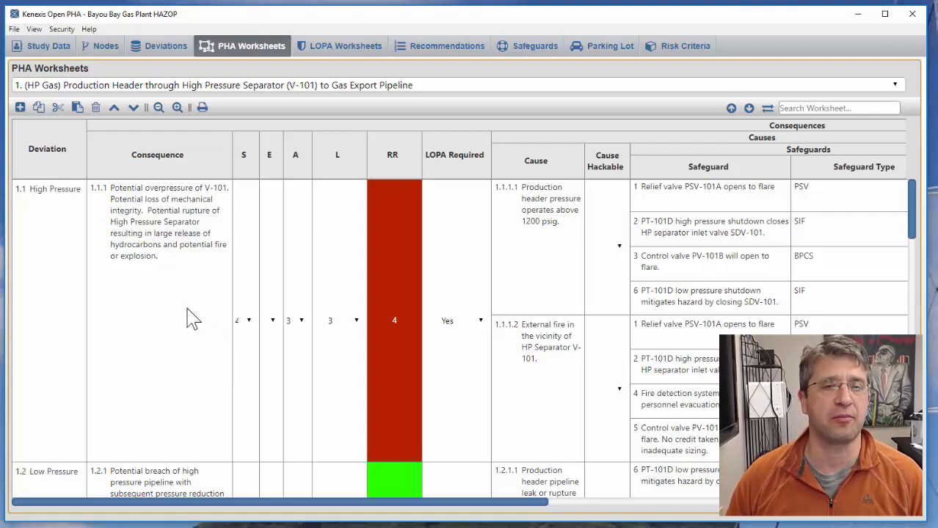
mouse_move(191, 312)
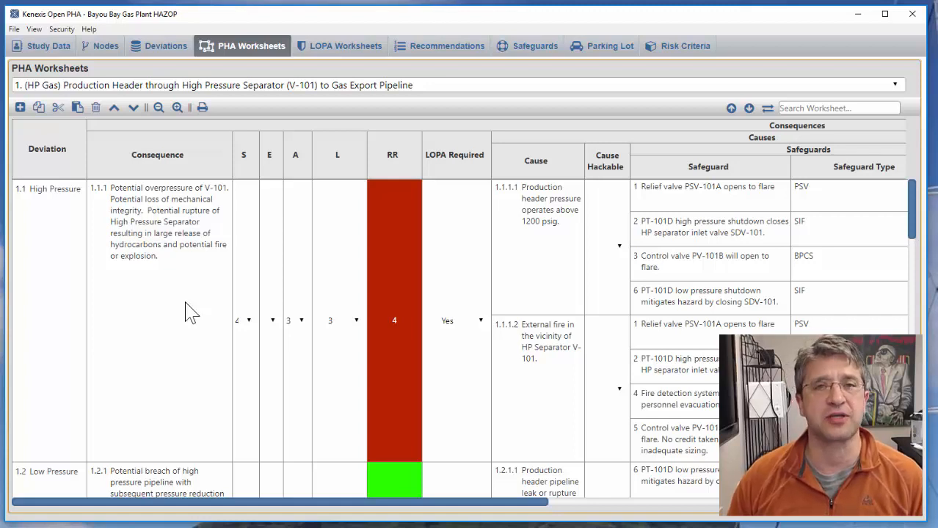
mouse_move(195, 261)
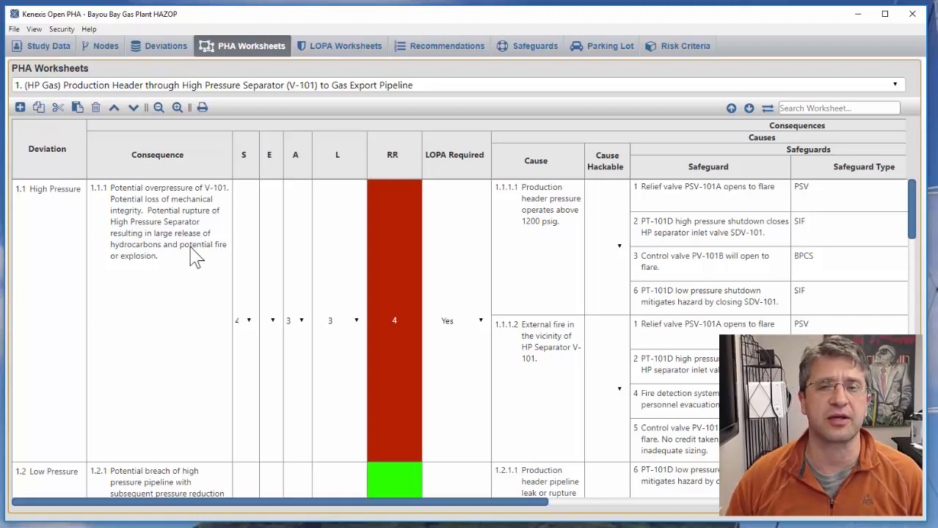
mouse_move(107, 207)
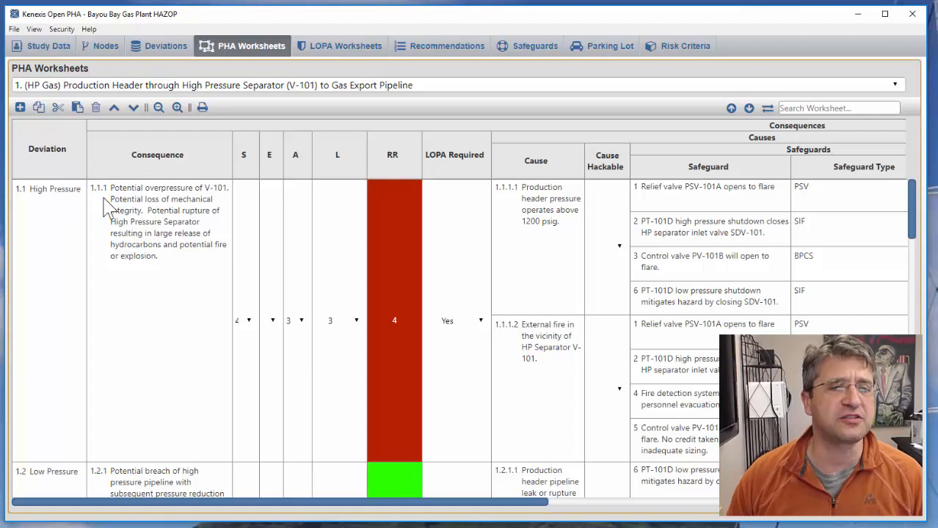
mouse_move(239, 192)
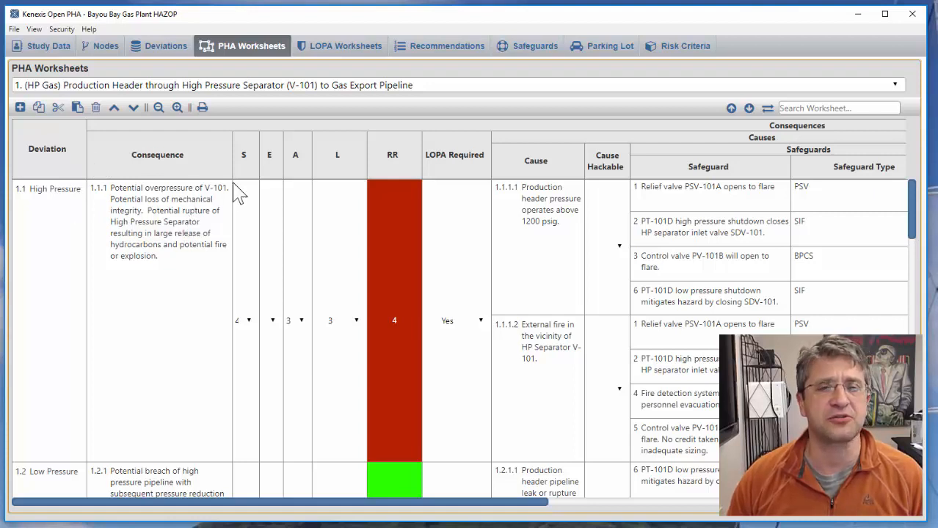
mouse_move(125, 176)
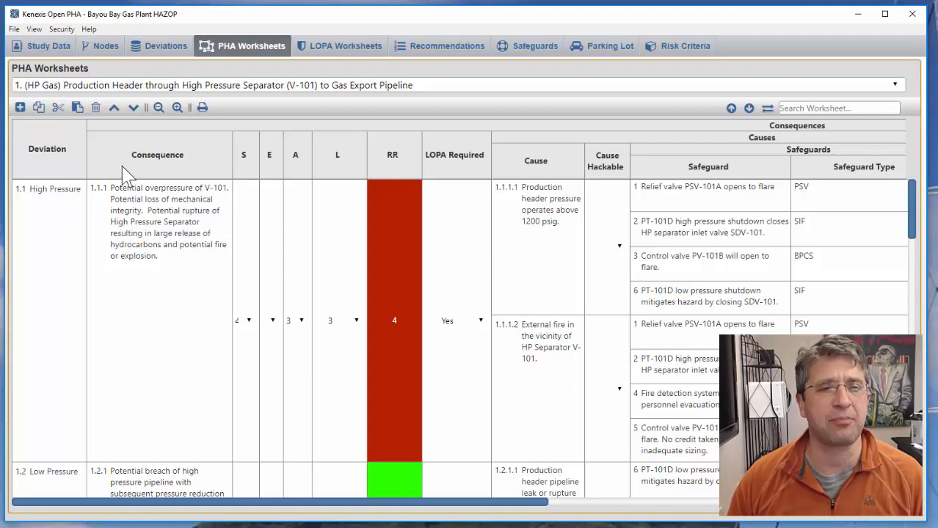
mouse_move(590, 231)
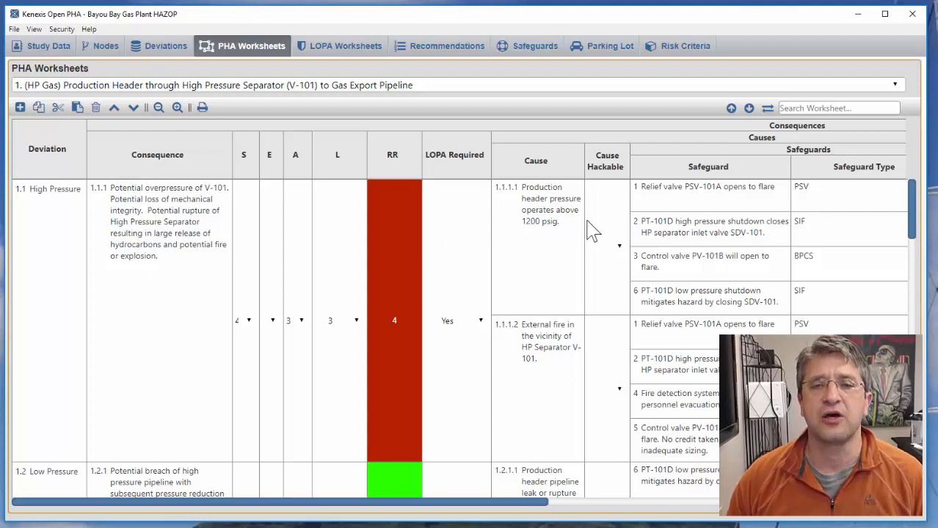
mouse_move(565, 220)
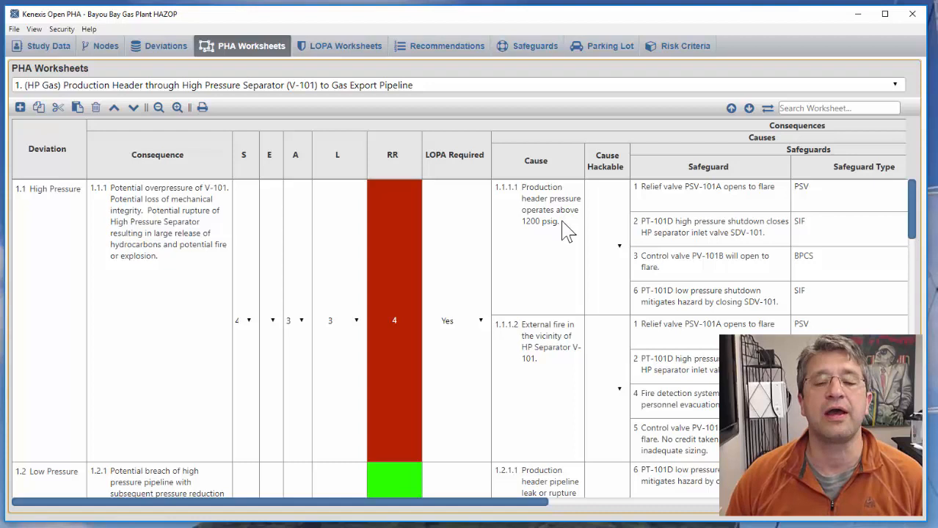
mouse_move(575, 224)
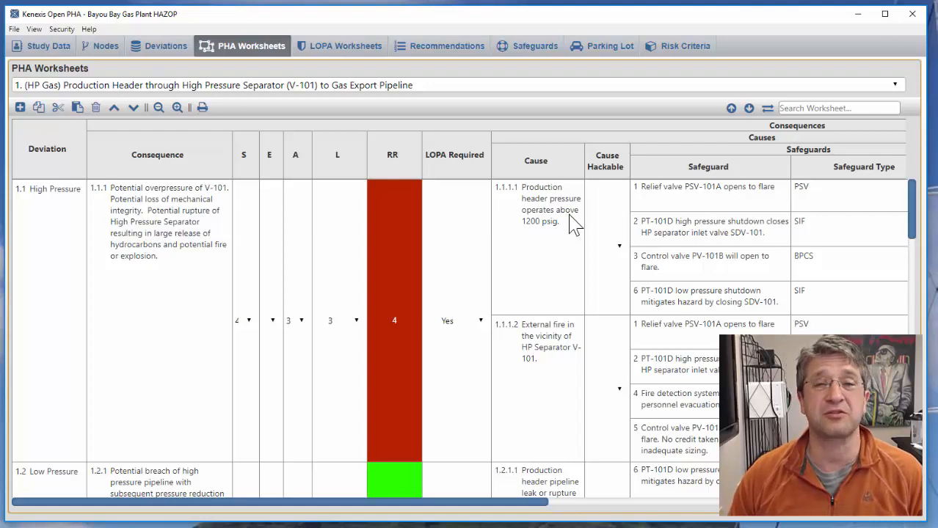
mouse_move(557, 224)
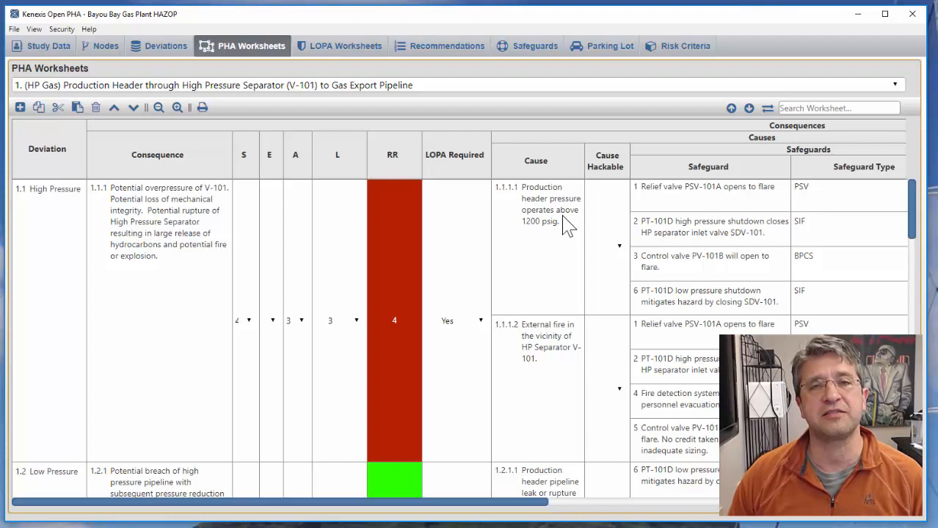
Step: Set cause 1.1.1.1 Hackable to Yes and relief valve PSV-101A Safeguard Hackable to No
click(605, 246)
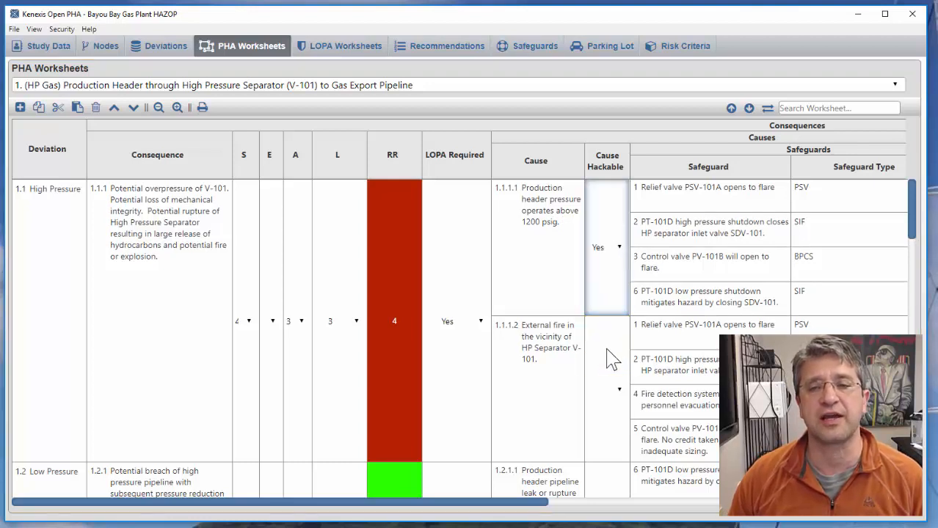
mouse_move(579, 290)
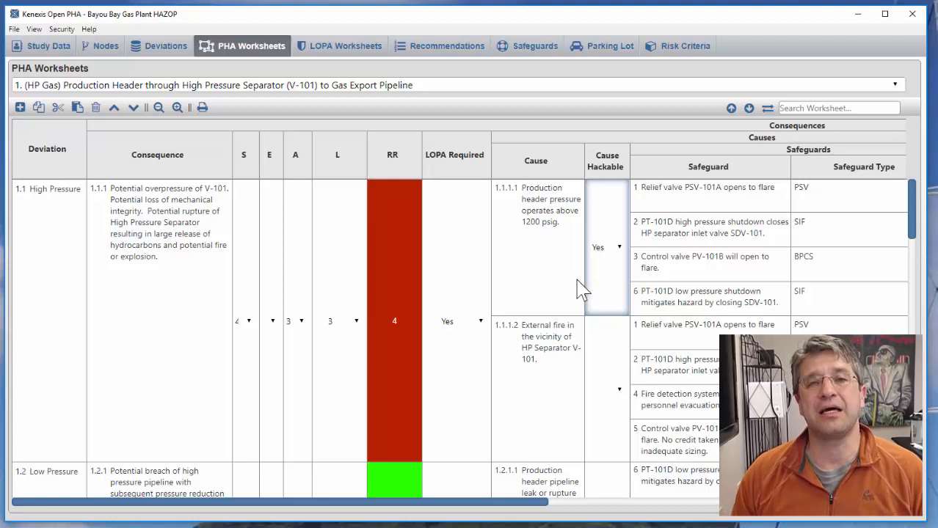
mouse_move(562, 315)
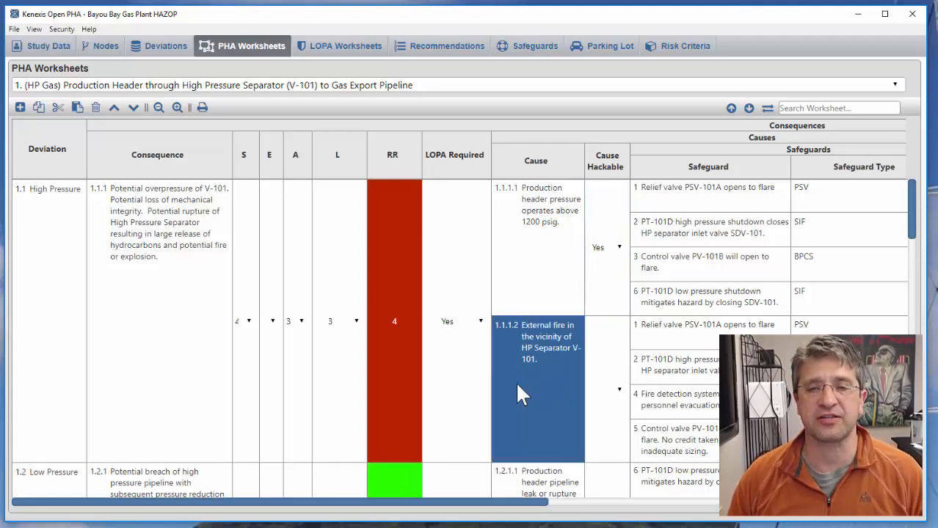
mouse_move(546, 345)
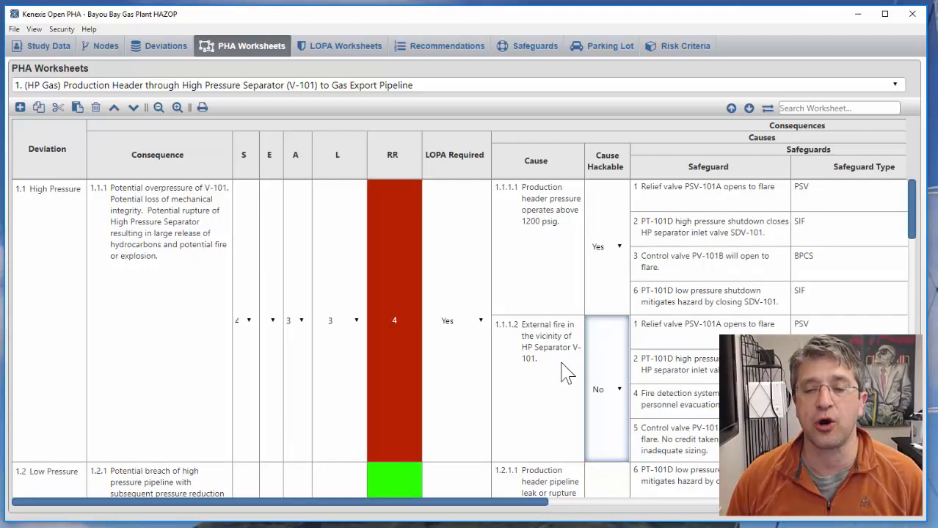
scroll(right, 3)
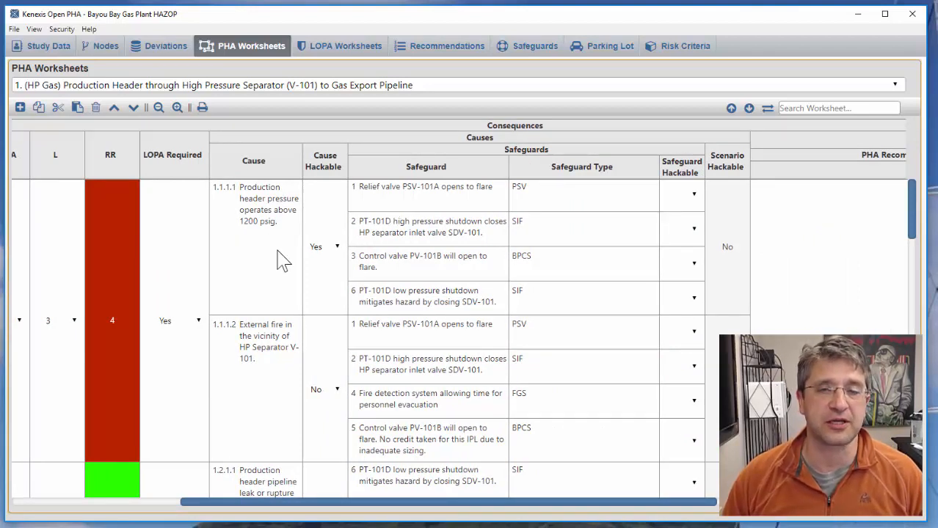
mouse_move(247, 242)
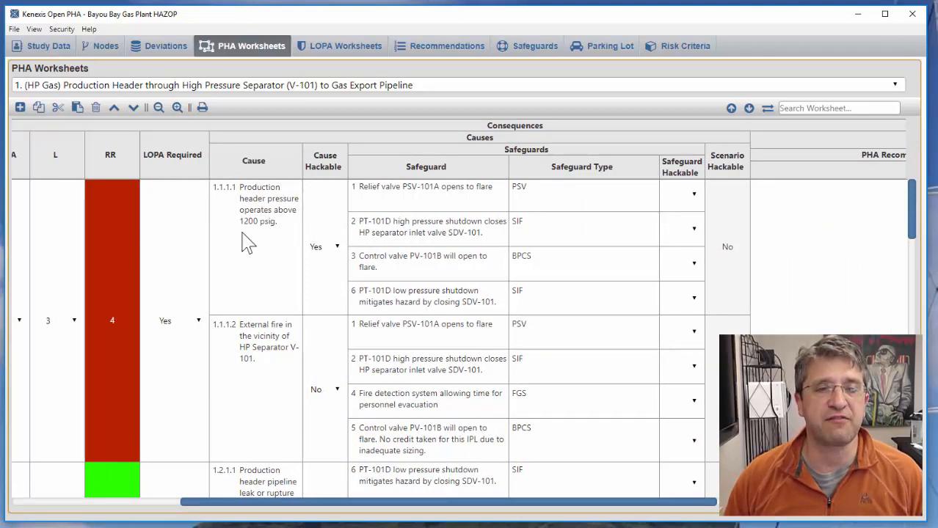
mouse_move(277, 216)
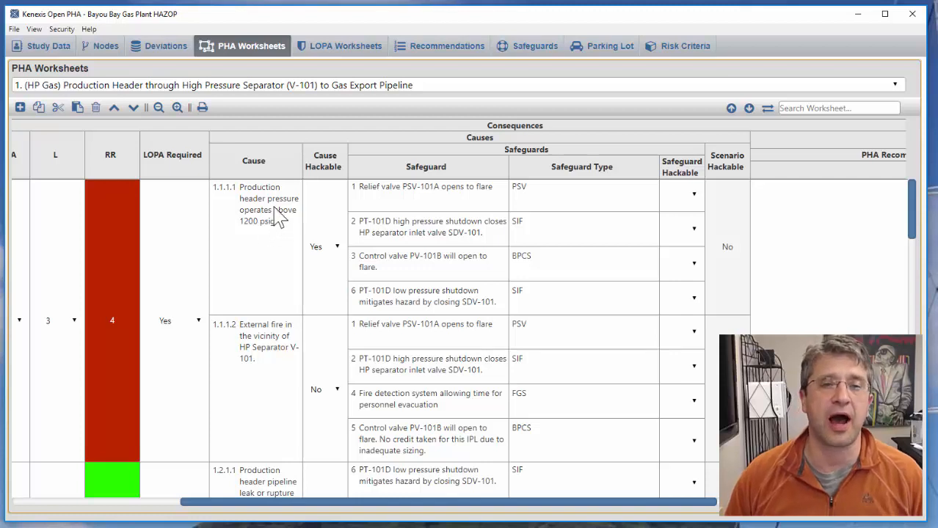
mouse_move(396, 202)
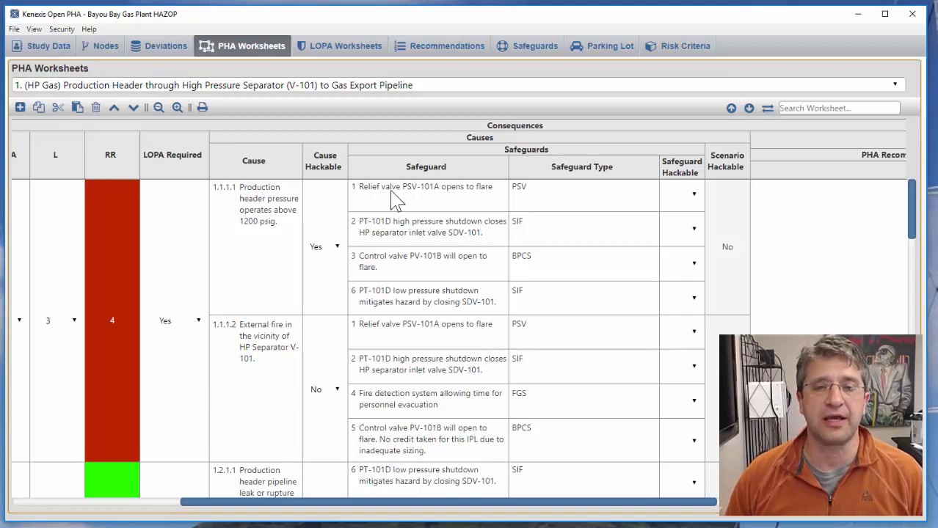
mouse_move(583, 224)
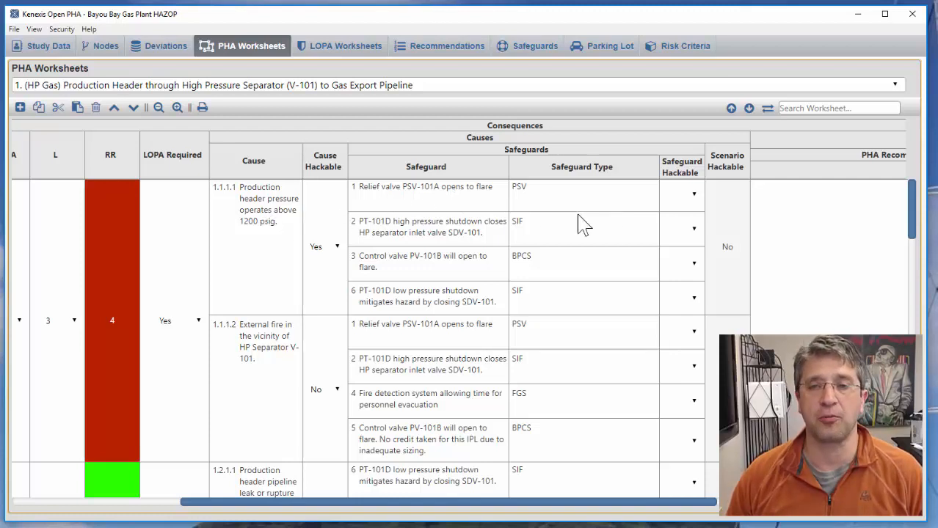
click(692, 194)
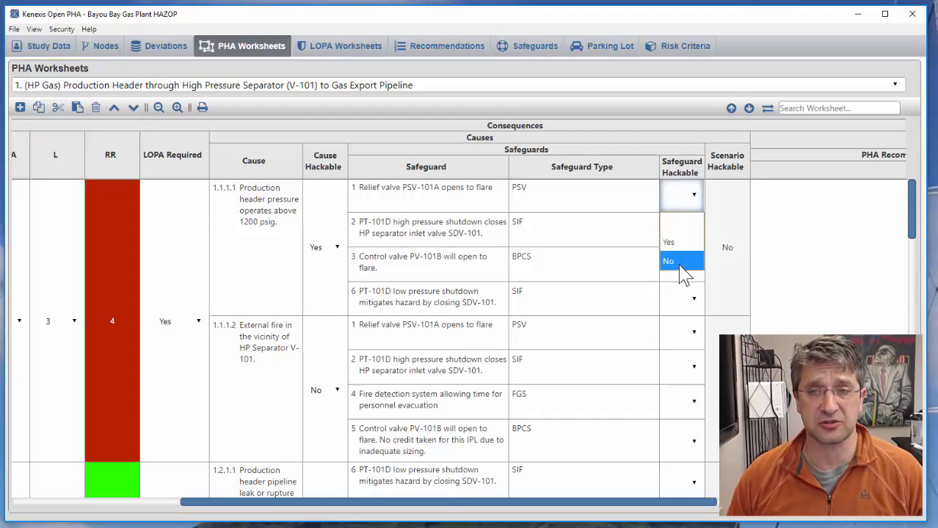
click(668, 261)
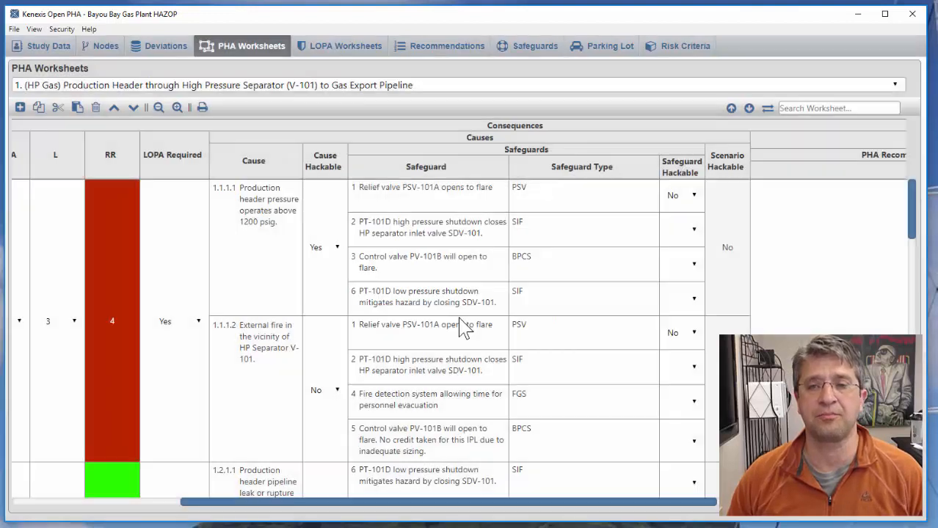
mouse_move(693, 198)
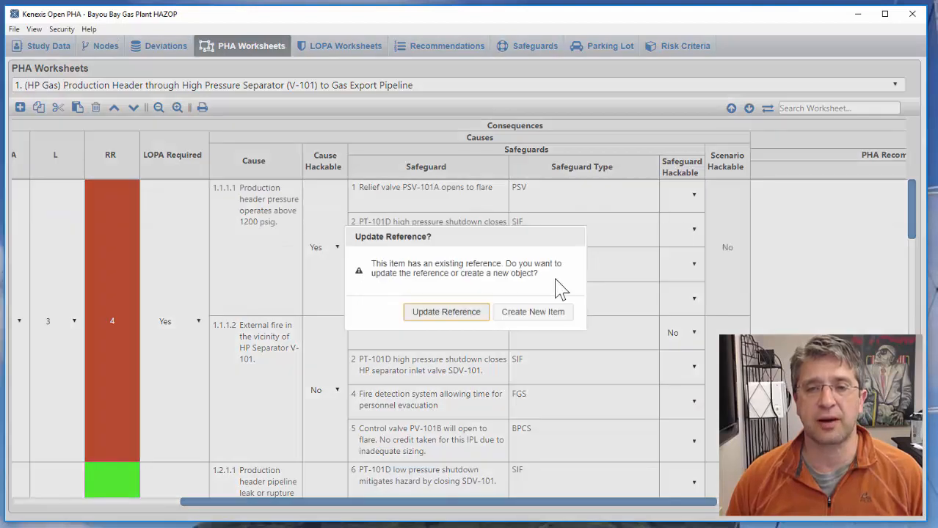
mouse_move(559, 263)
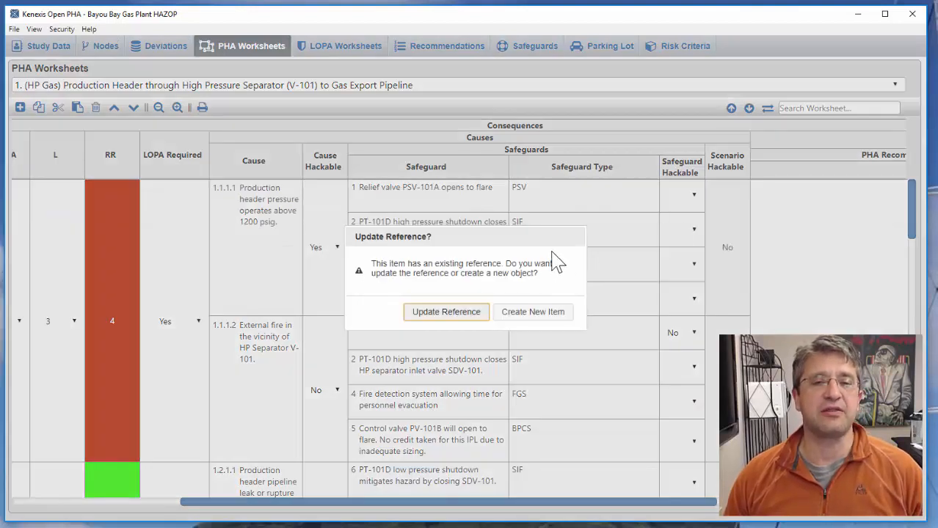
mouse_move(525, 255)
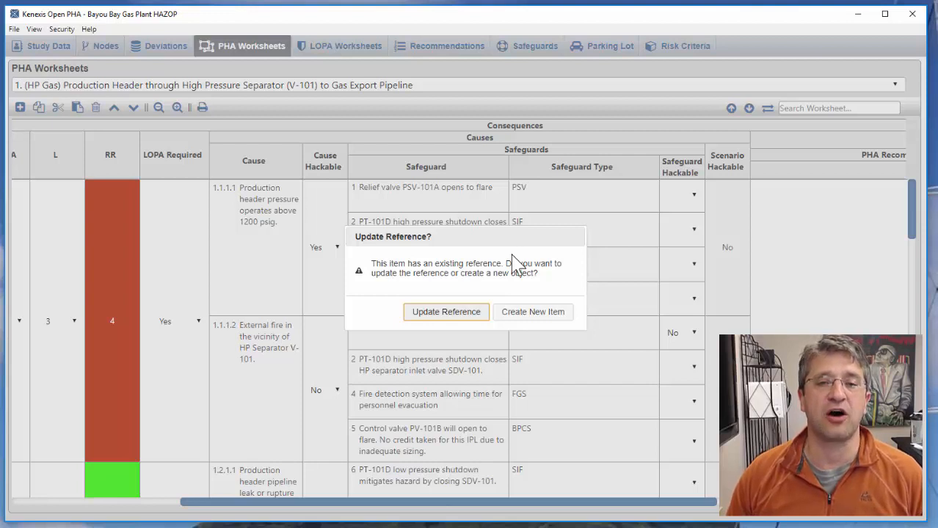
mouse_move(484, 247)
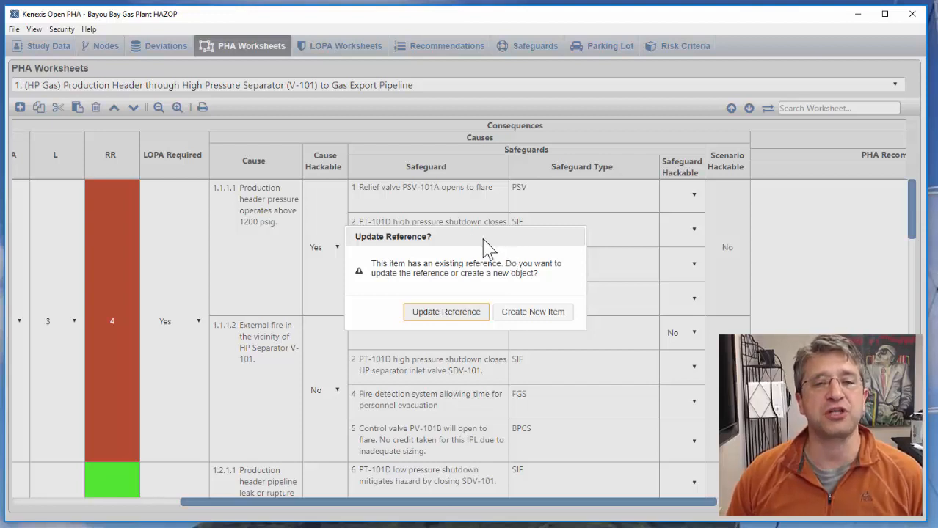
mouse_move(450, 249)
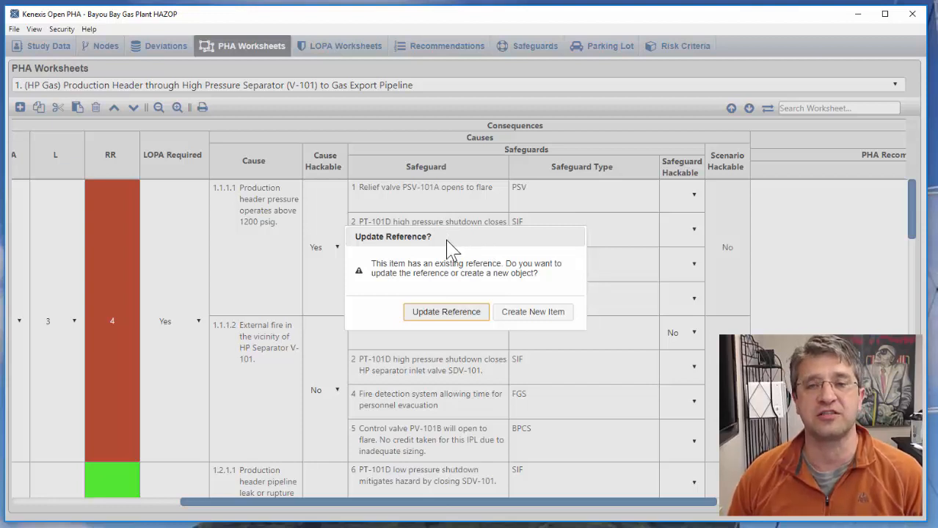
mouse_move(450, 327)
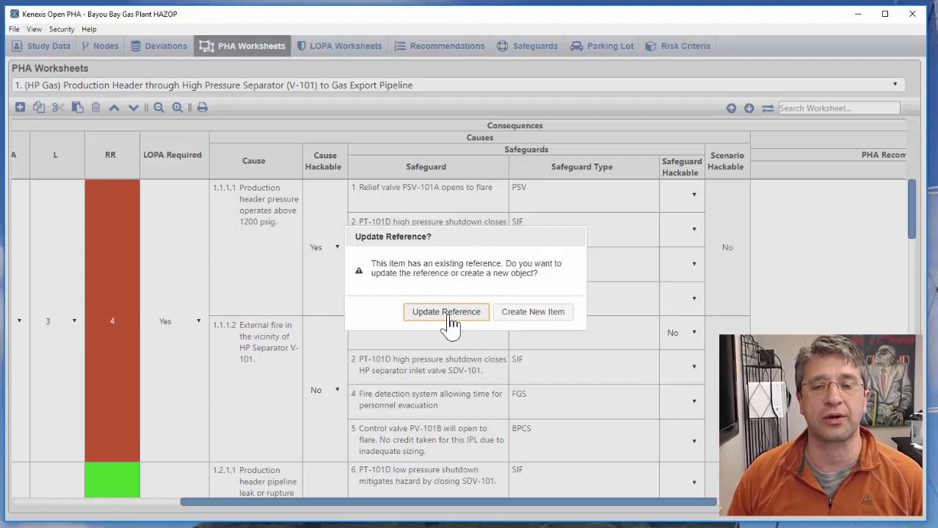
Step: Set PSV-101A Safeguard Hackable to No under cause 1.1.1.1, updating the shared reference
click(446, 311)
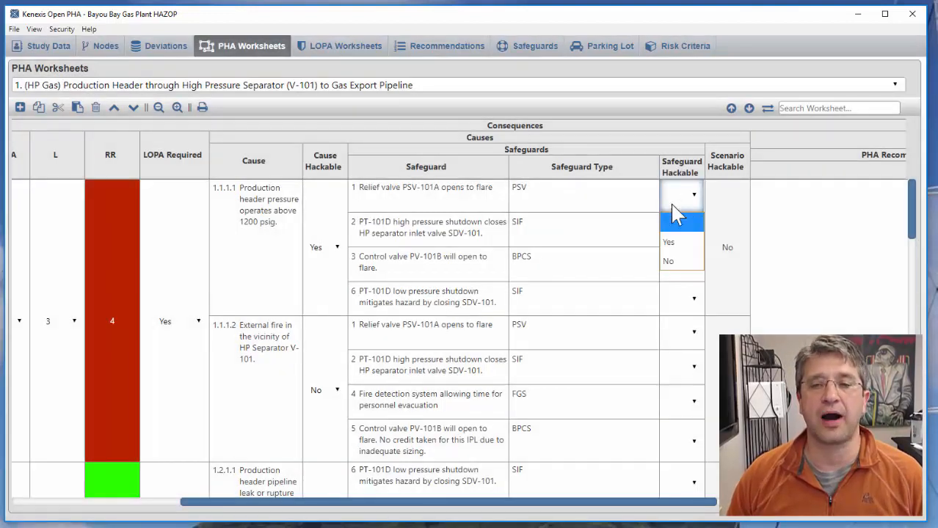
mouse_move(668, 260)
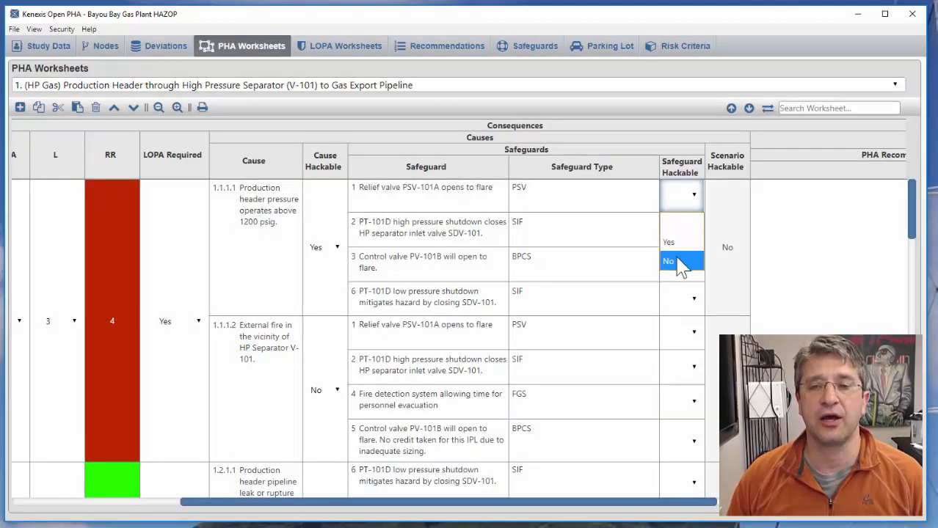
click(668, 260)
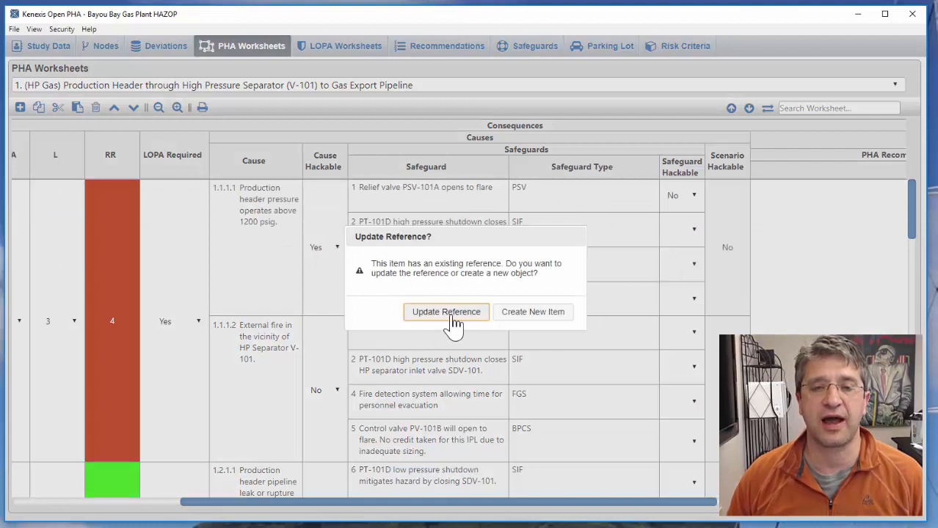
click(445, 312)
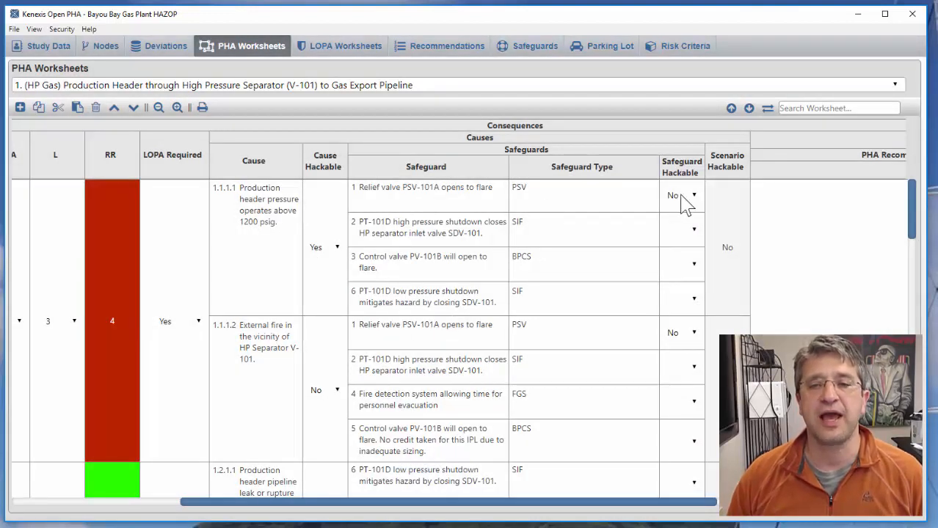
mouse_move(653, 209)
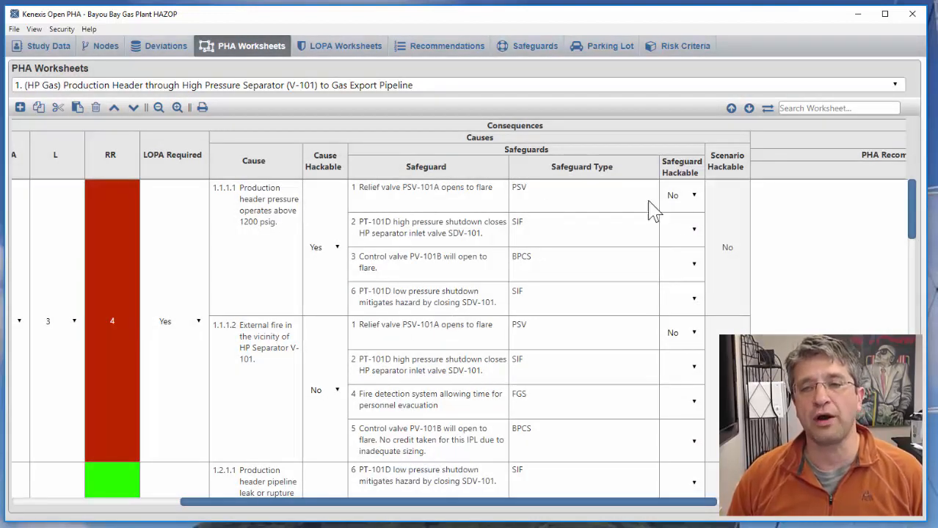
mouse_move(726, 290)
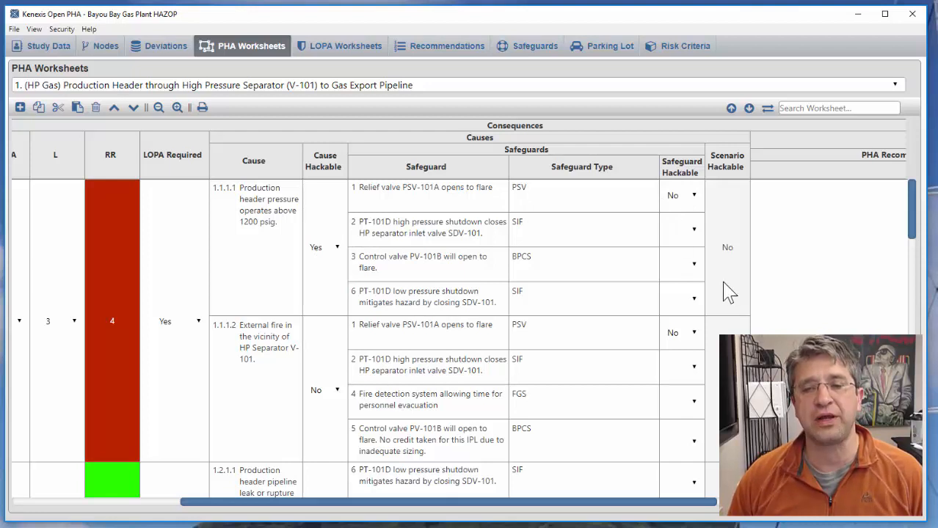
mouse_move(738, 278)
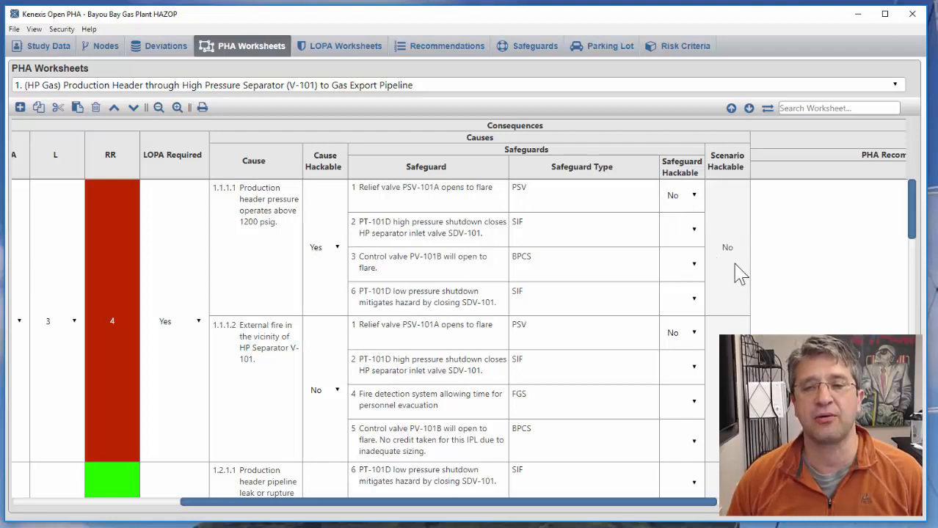
mouse_move(462, 235)
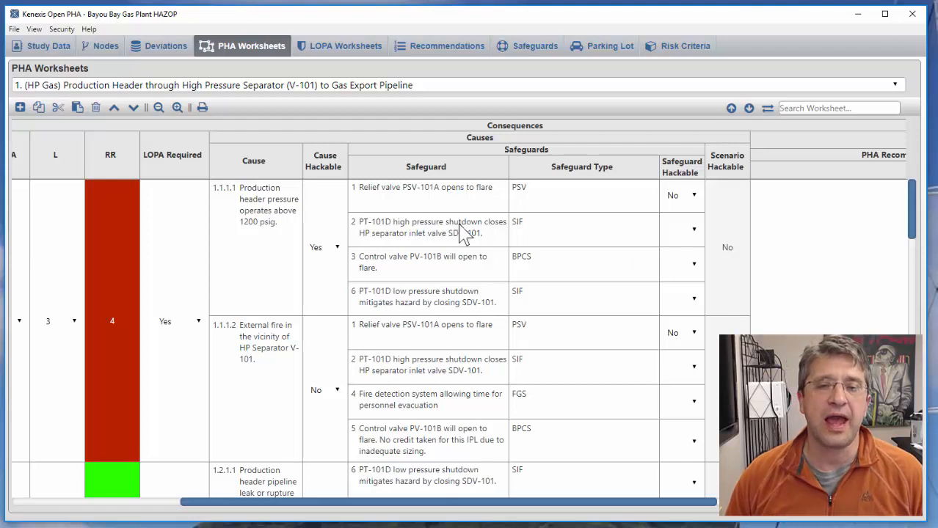
Step: Set Safeguard Hackable to Yes for safeguards 2, 3 and 6 under cause 1.1.1.1, updating references
click(693, 228)
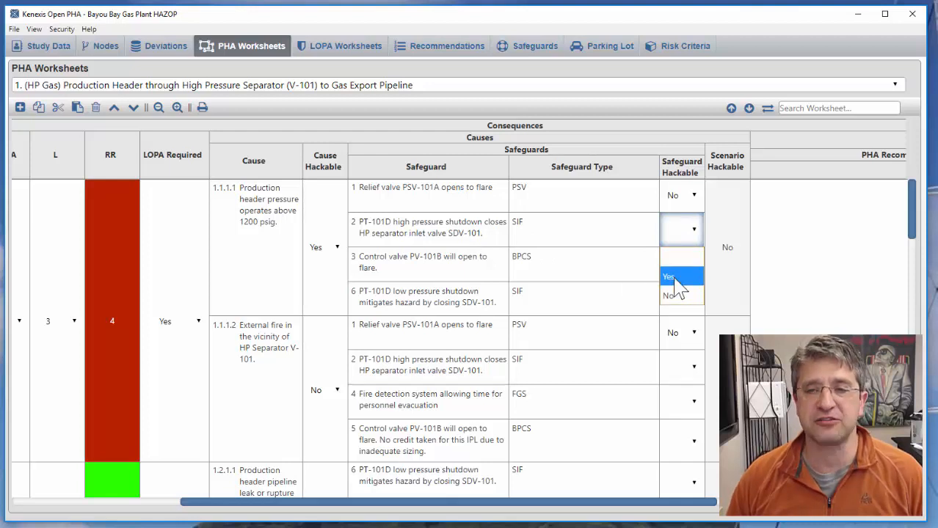
click(668, 276)
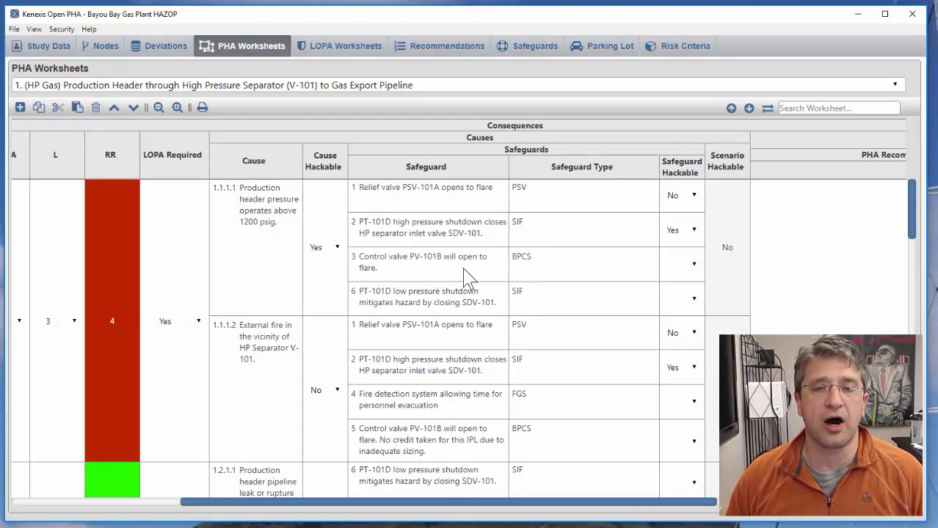
mouse_move(686, 279)
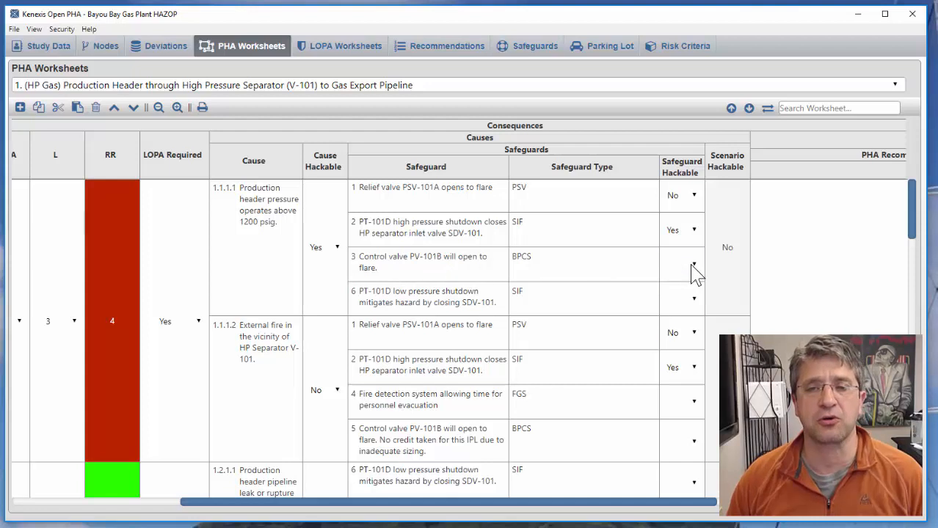
click(693, 264)
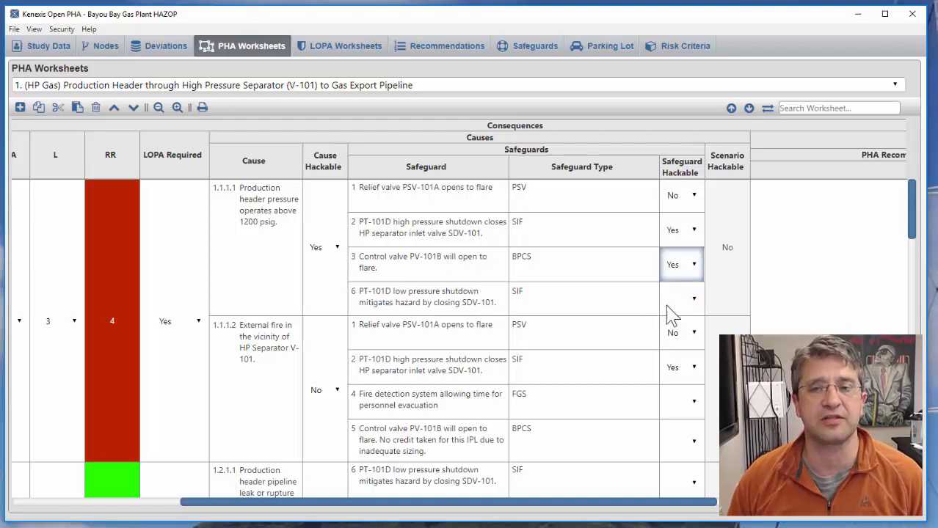
mouse_move(429, 312)
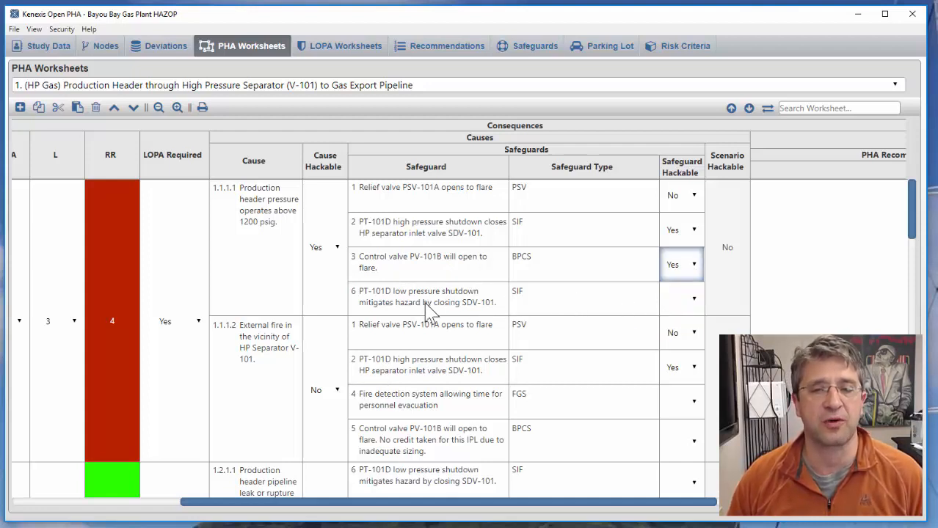
mouse_move(400, 308)
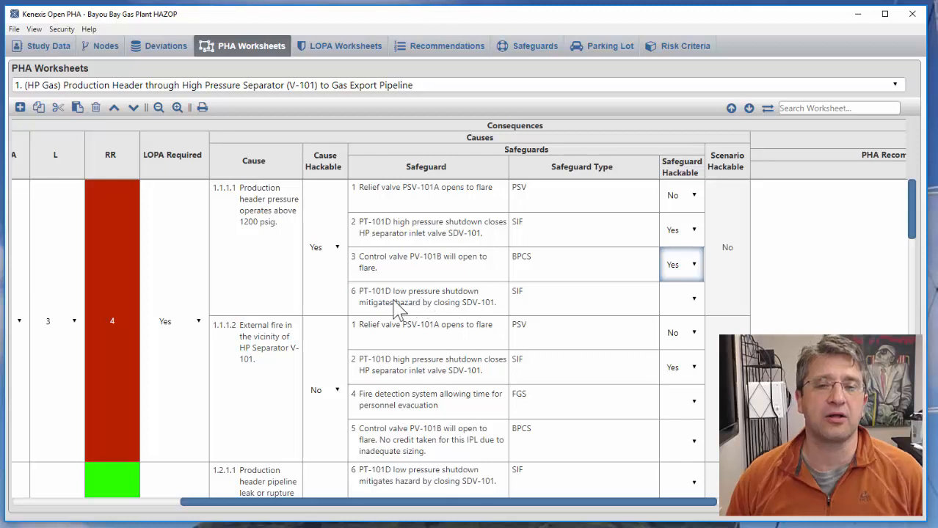
click(692, 298)
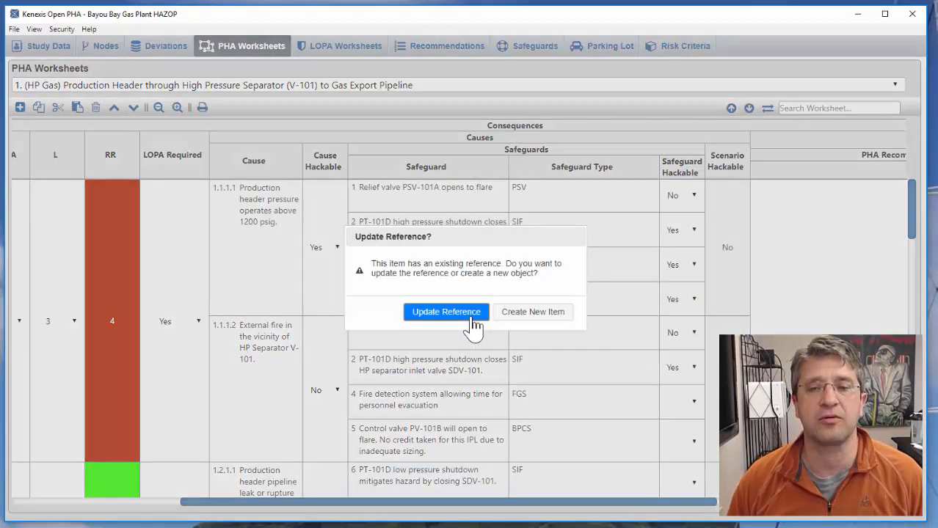
click(445, 312)
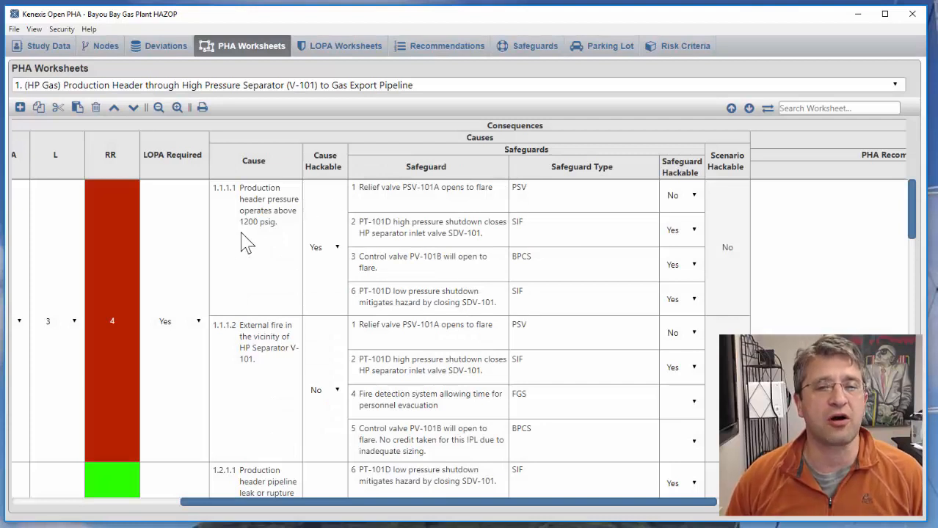
mouse_move(667, 202)
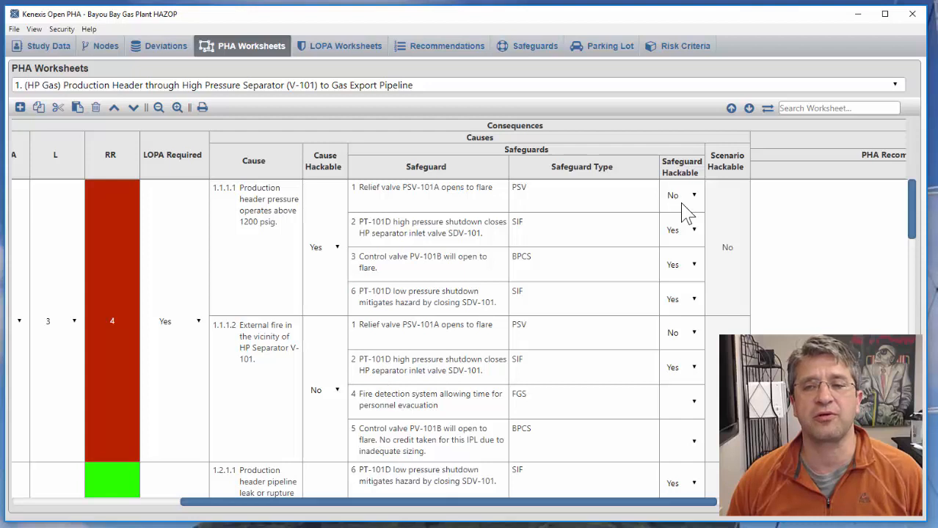
mouse_move(745, 275)
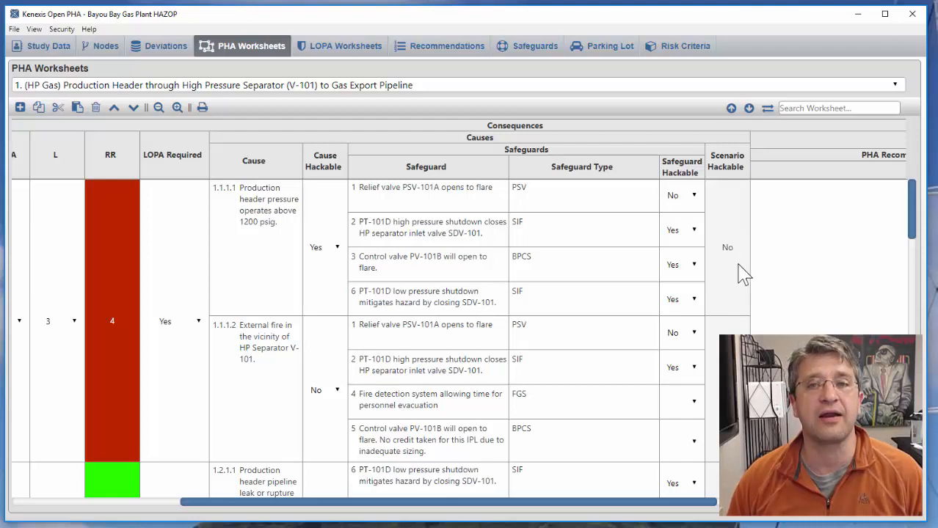
mouse_move(731, 283)
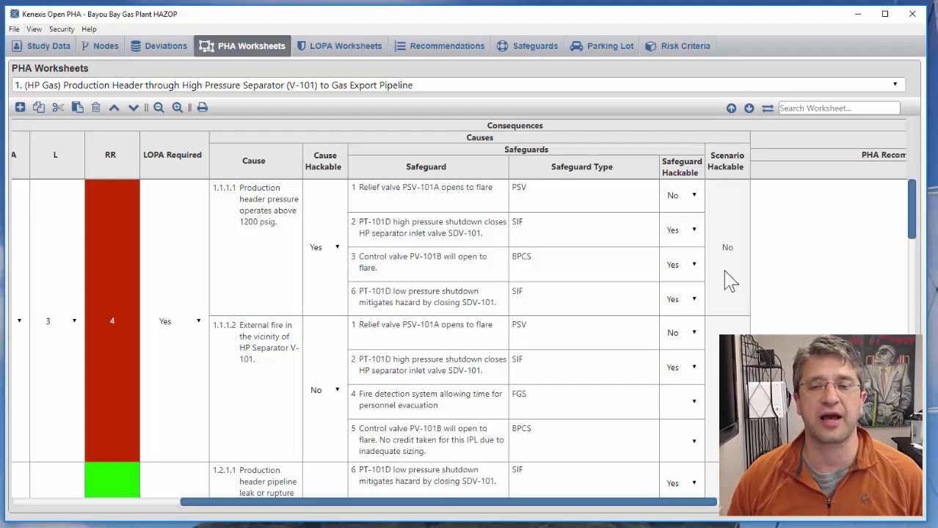
mouse_move(338, 275)
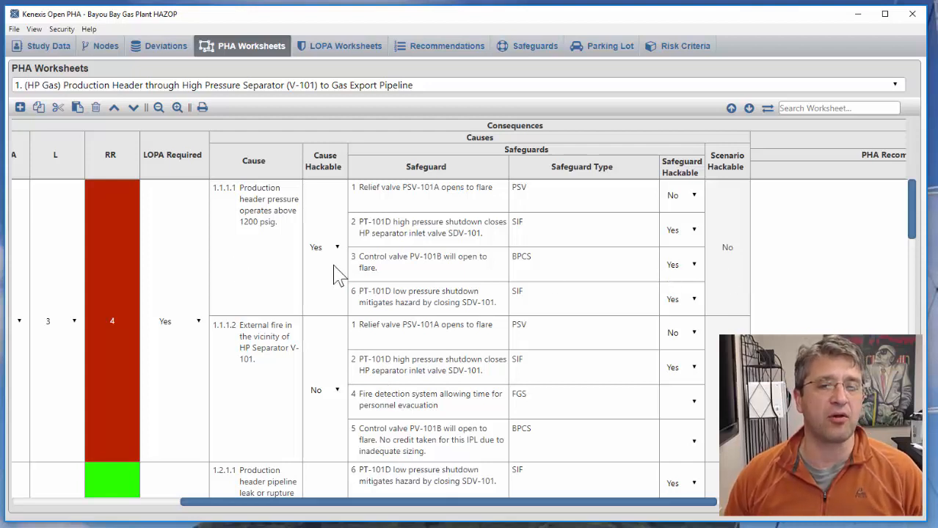
mouse_move(660, 287)
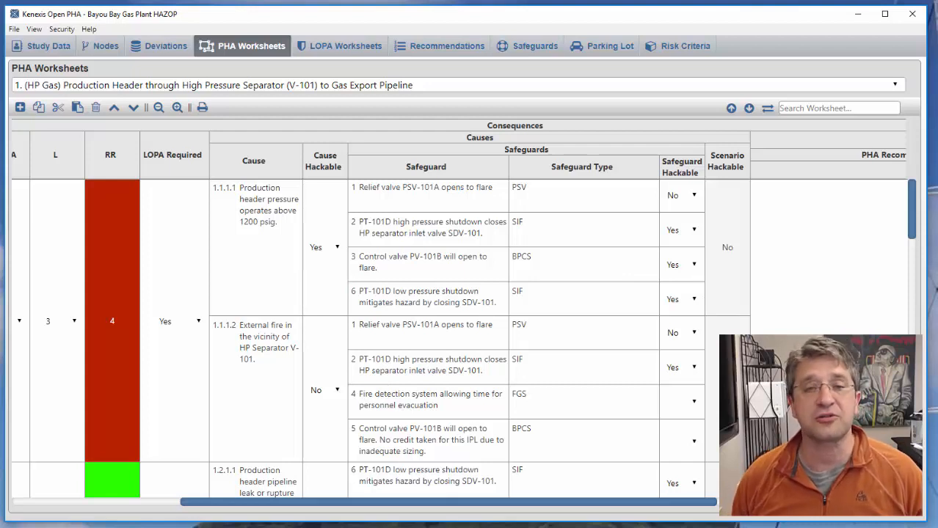
mouse_move(547, 270)
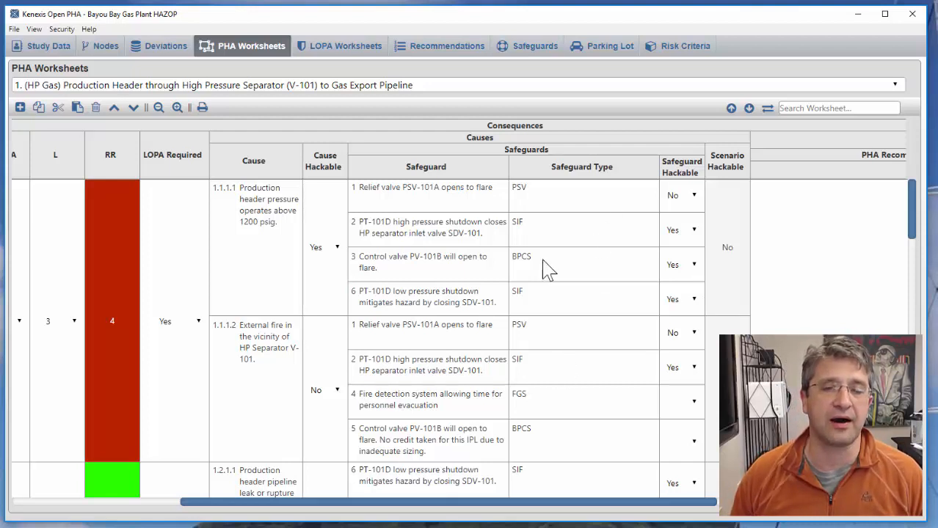
mouse_move(613, 211)
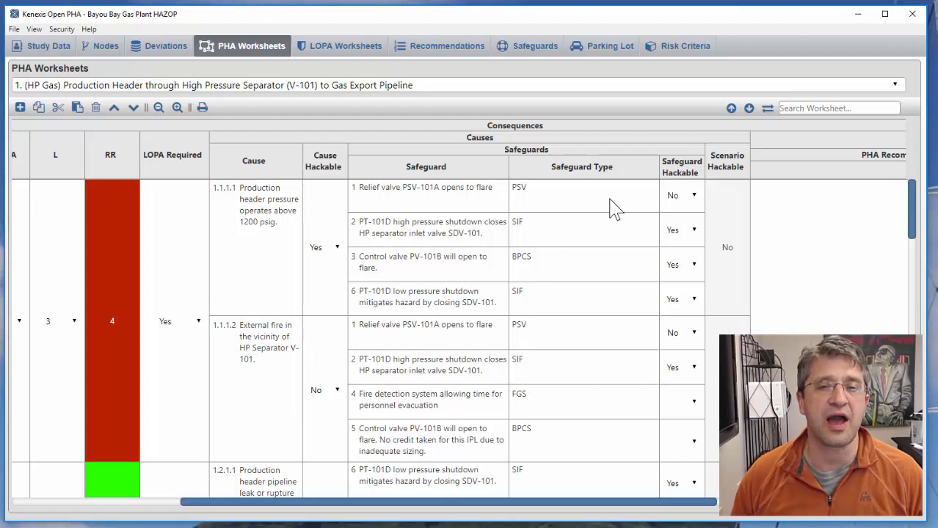
mouse_move(574, 215)
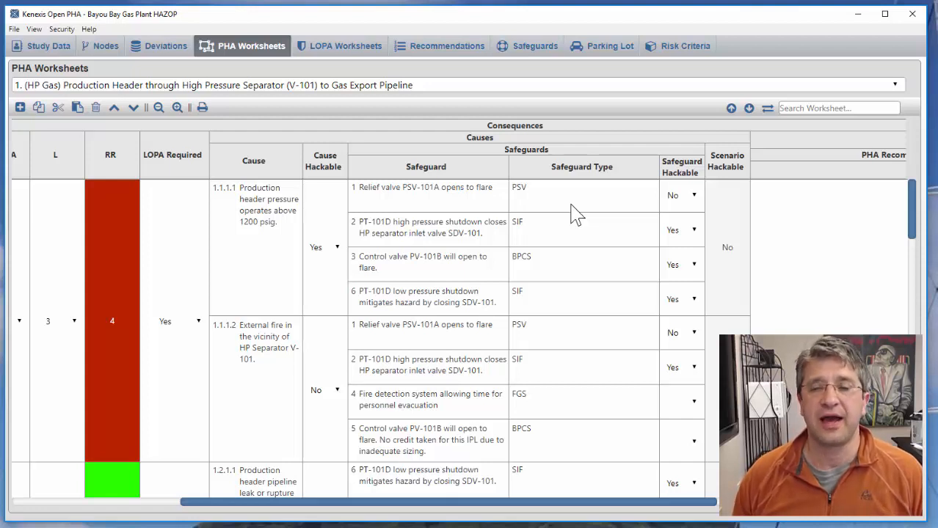
mouse_move(609, 220)
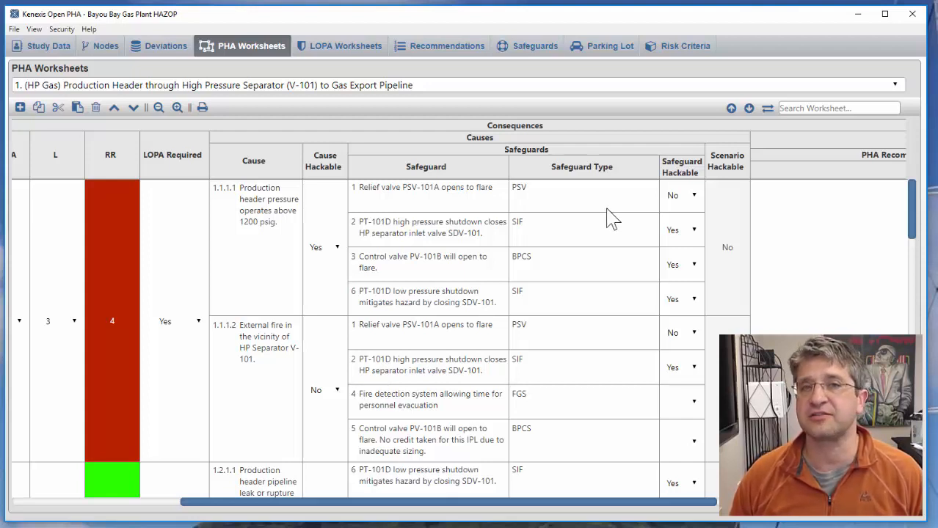
mouse_move(616, 218)
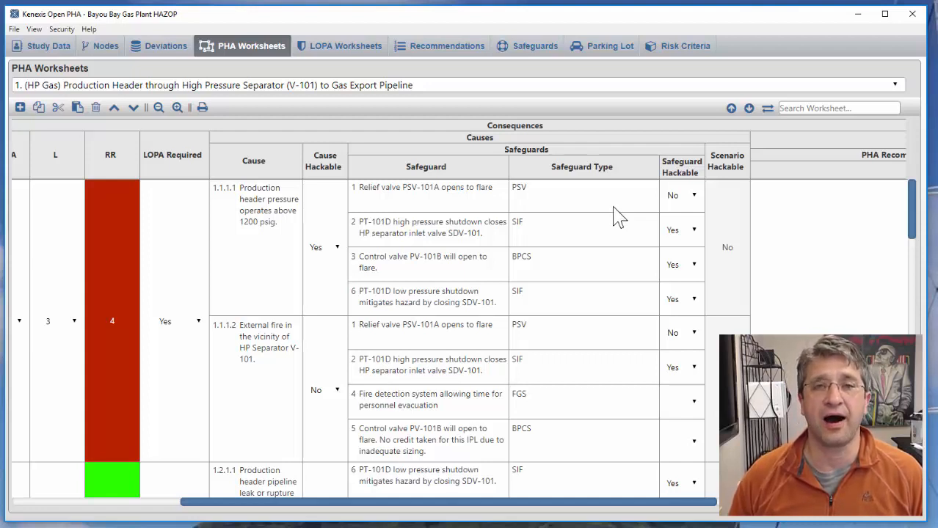
mouse_move(622, 285)
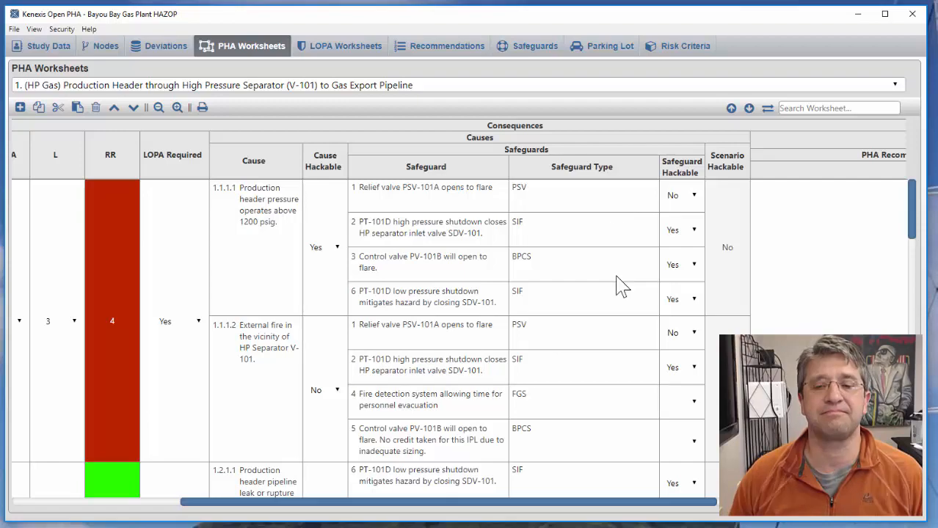